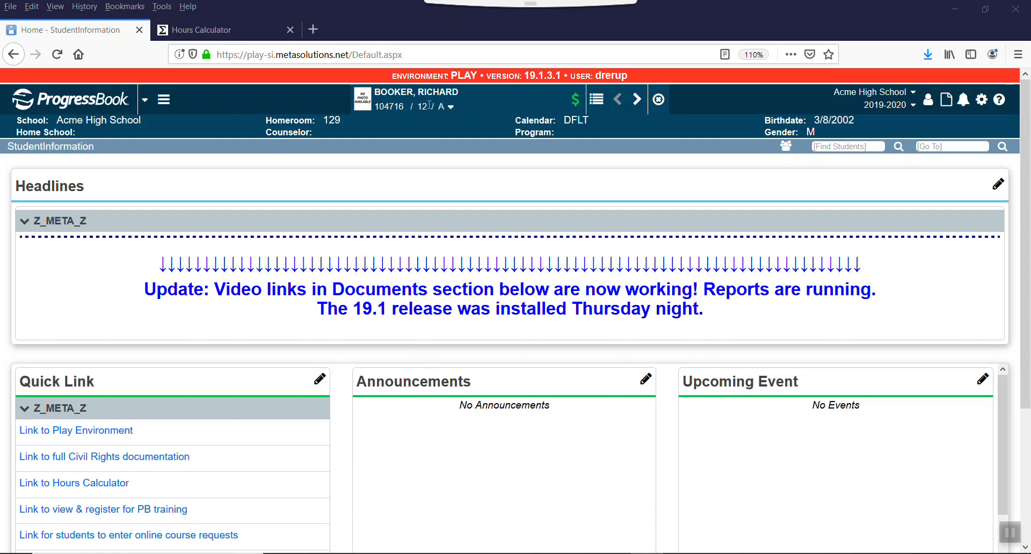
# Step: Step to the next student and back, then show the I Want To actions for this student
pyautogui.click(636, 99)
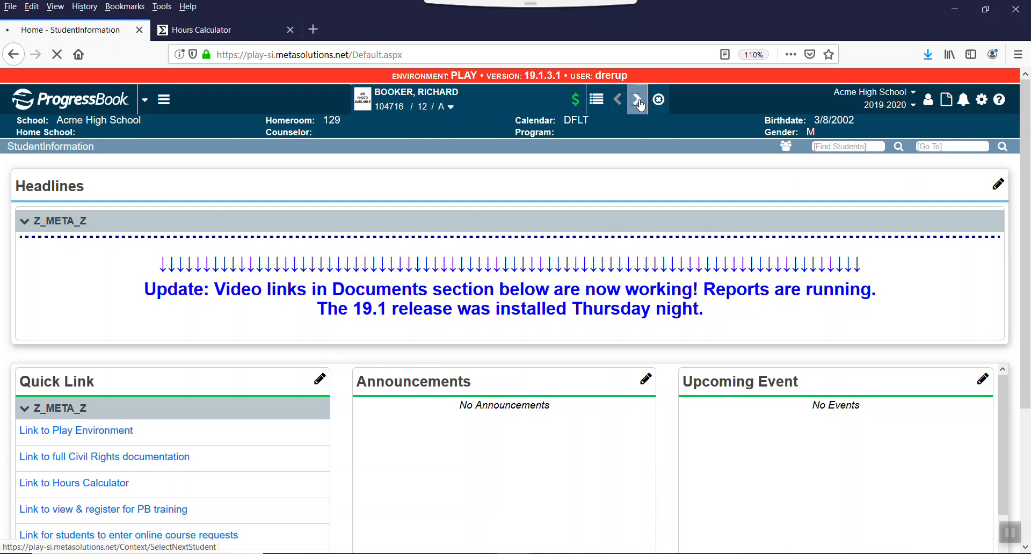
pyautogui.click(637, 98)
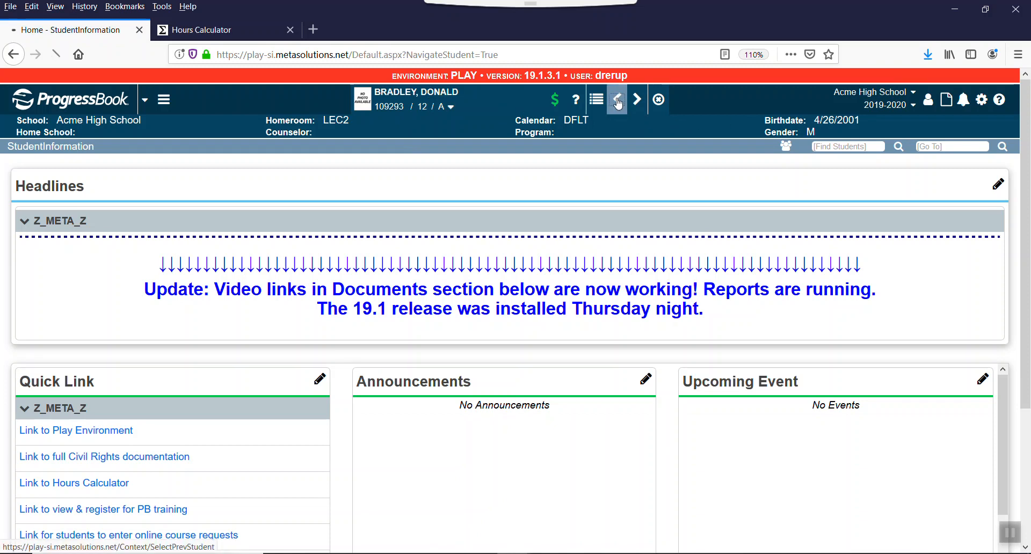
pyautogui.click(616, 99)
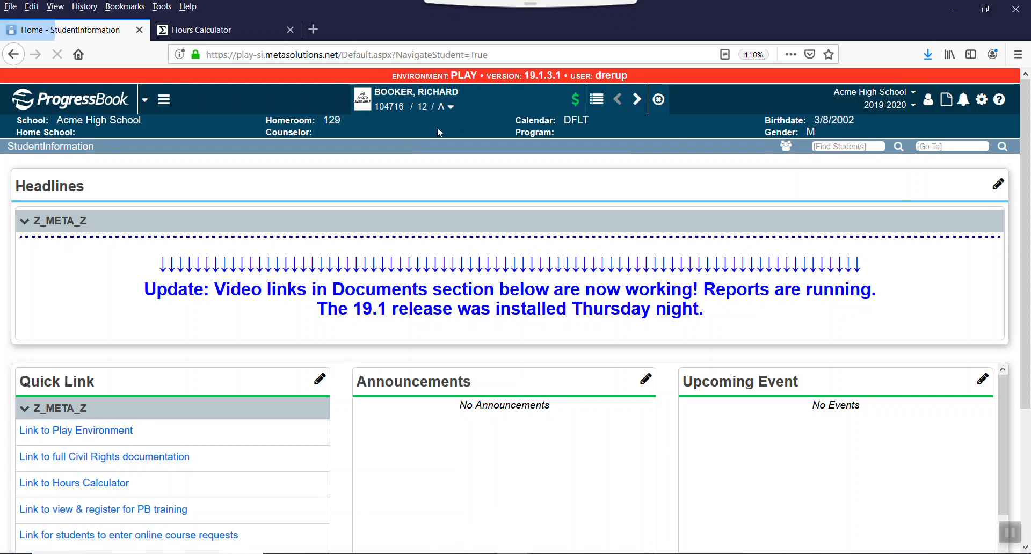
pyautogui.click(450, 106)
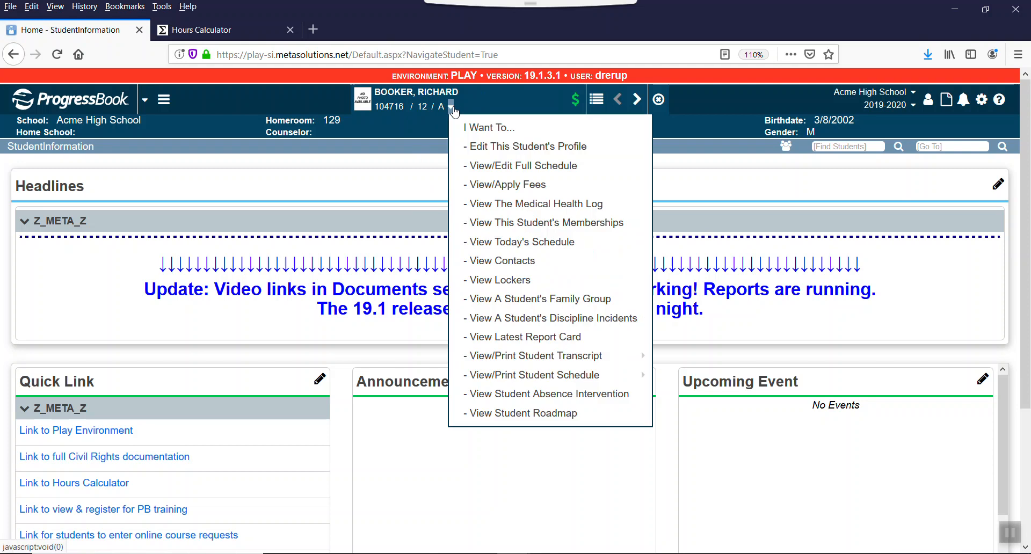
# Step: Review the FS-Standing tab of the student's profile: 50 percent of time, College Credit Plus sent-to reason
pyautogui.click(526, 146)
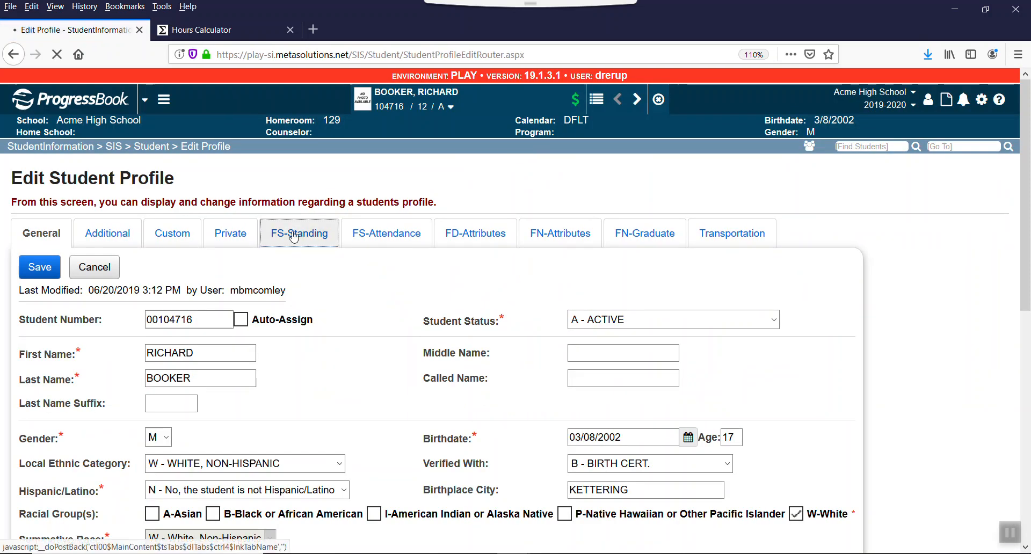
pyautogui.click(299, 233)
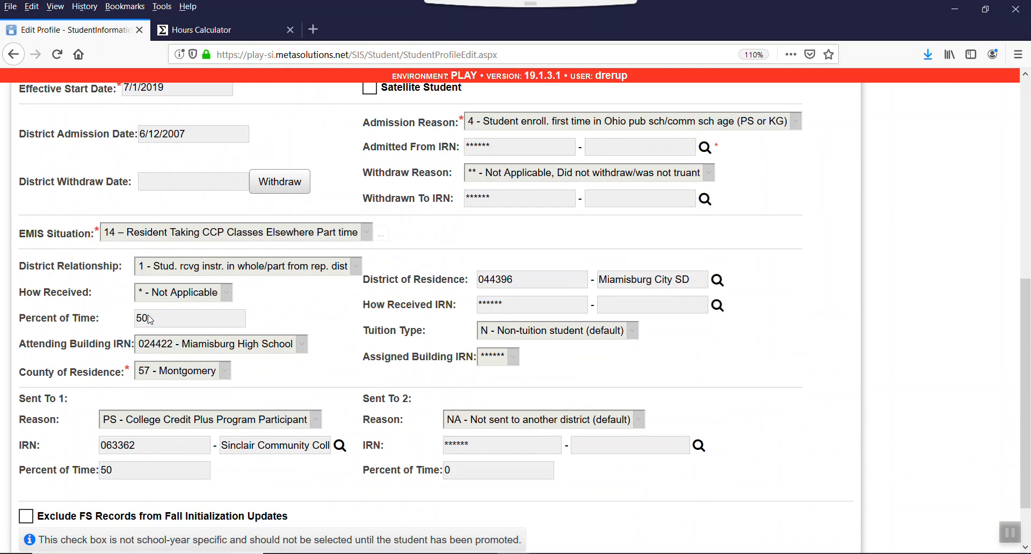
pyautogui.moveTo(182, 322)
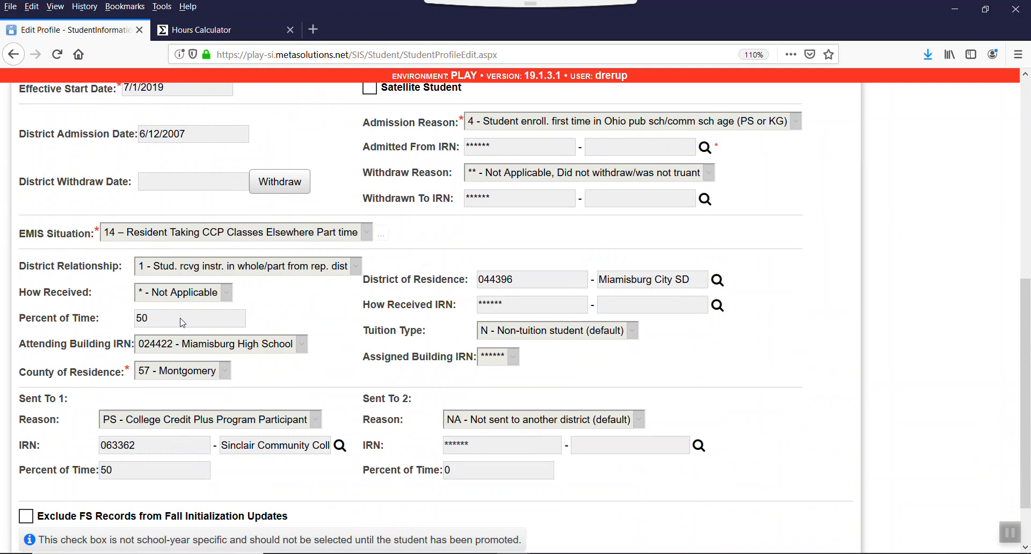
pyautogui.scroll(-3)
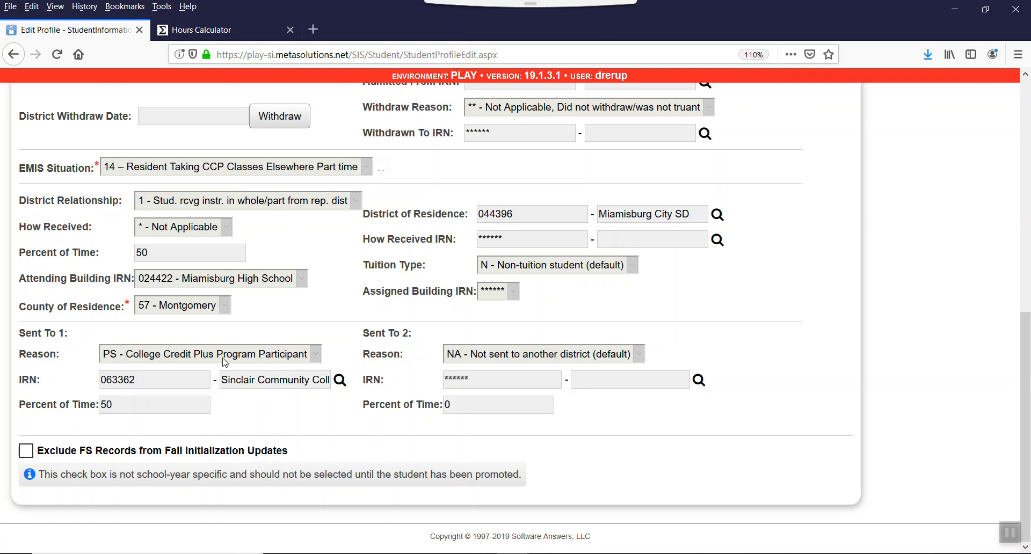
pyautogui.moveTo(288, 360)
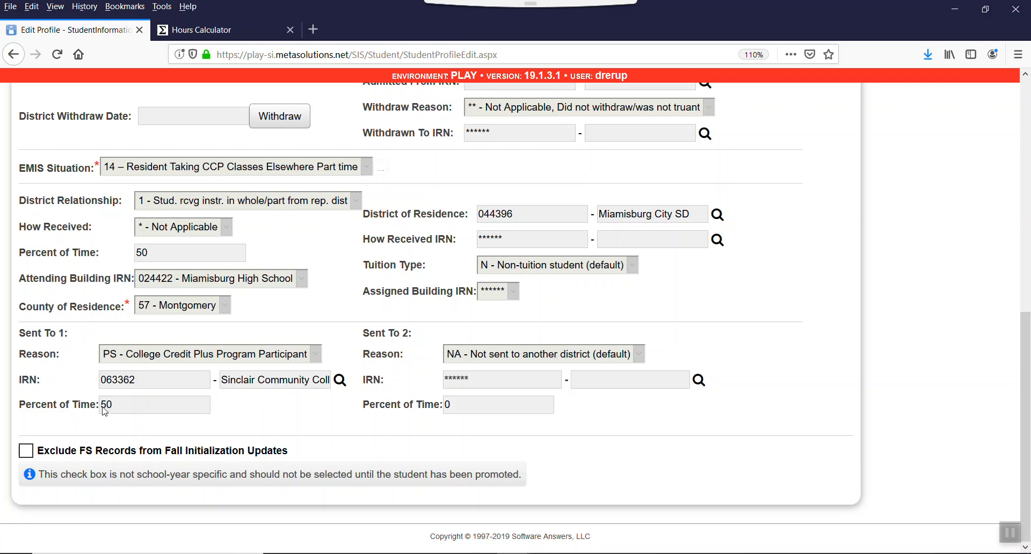
pyautogui.moveTo(137, 403)
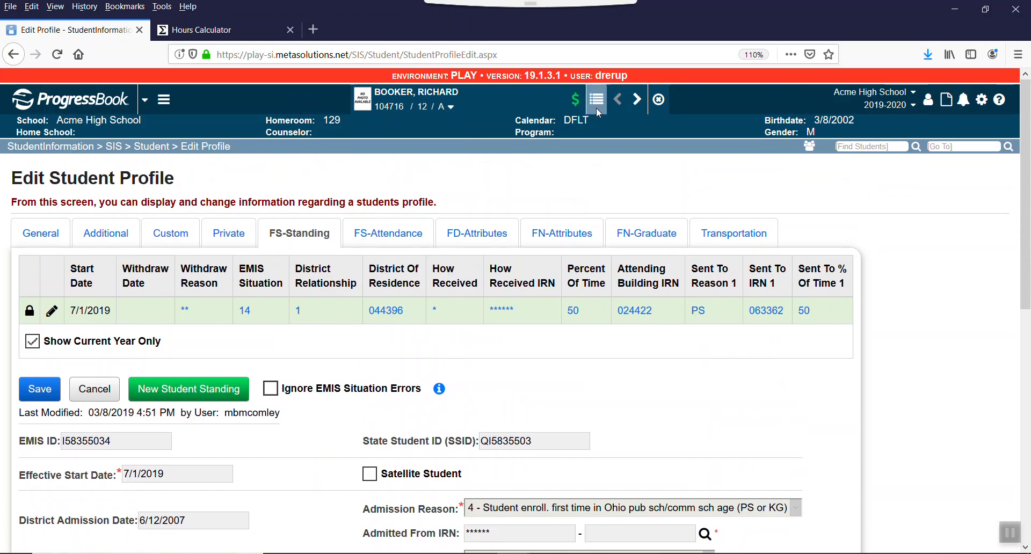
# Step: Review the next student's FS-Standing record, also 50 percent of time for College Credit Plus
pyautogui.click(636, 99)
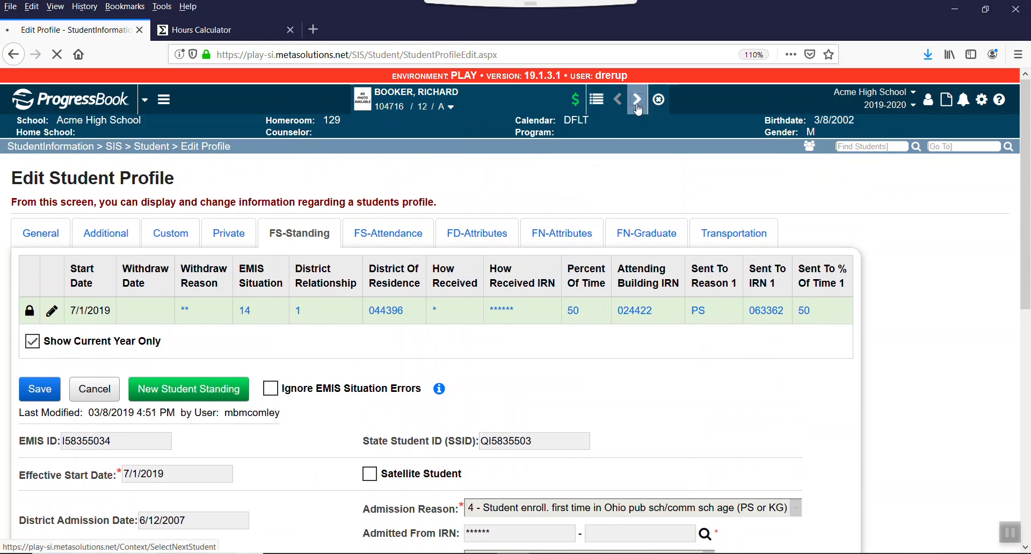
pyautogui.click(637, 99)
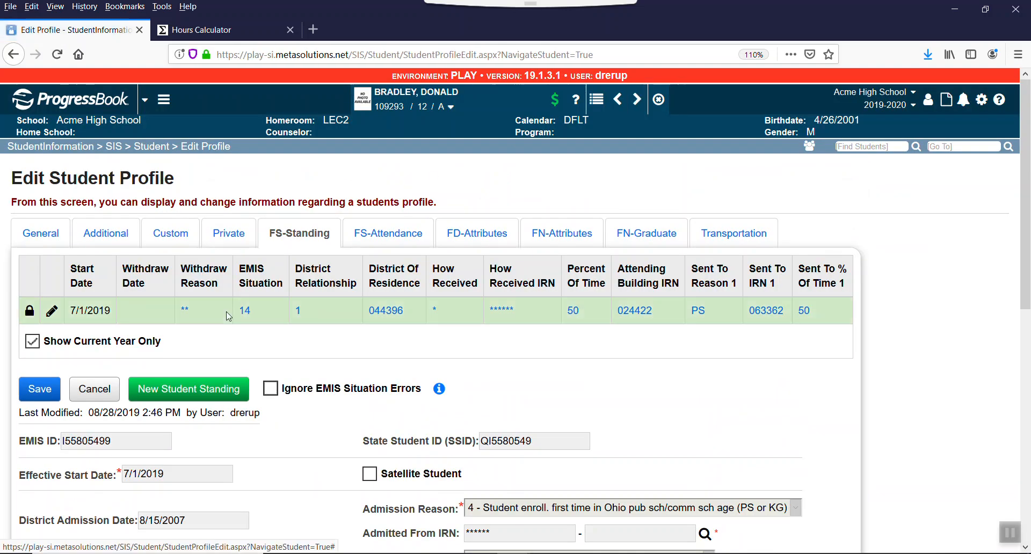
pyautogui.scroll(-3)
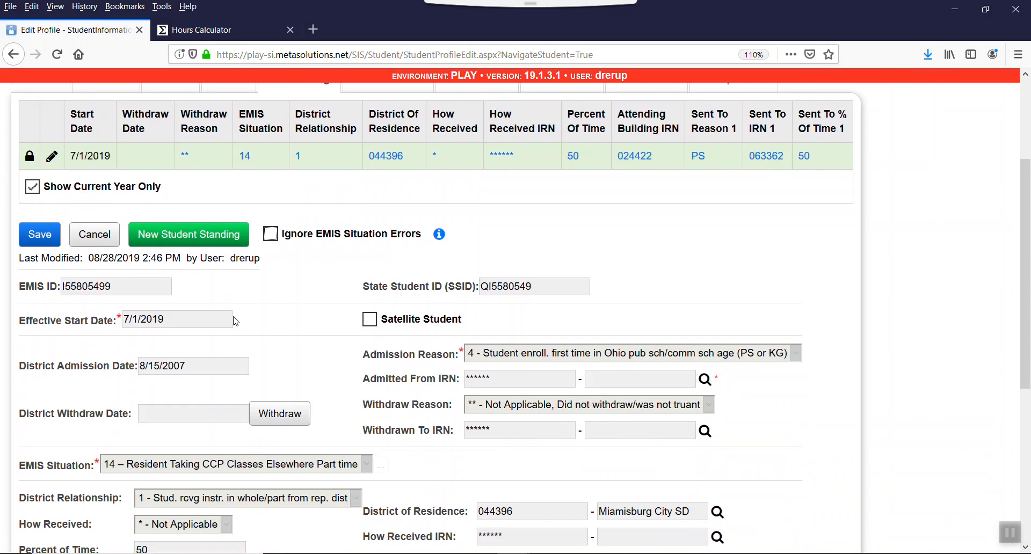
pyautogui.scroll(-3)
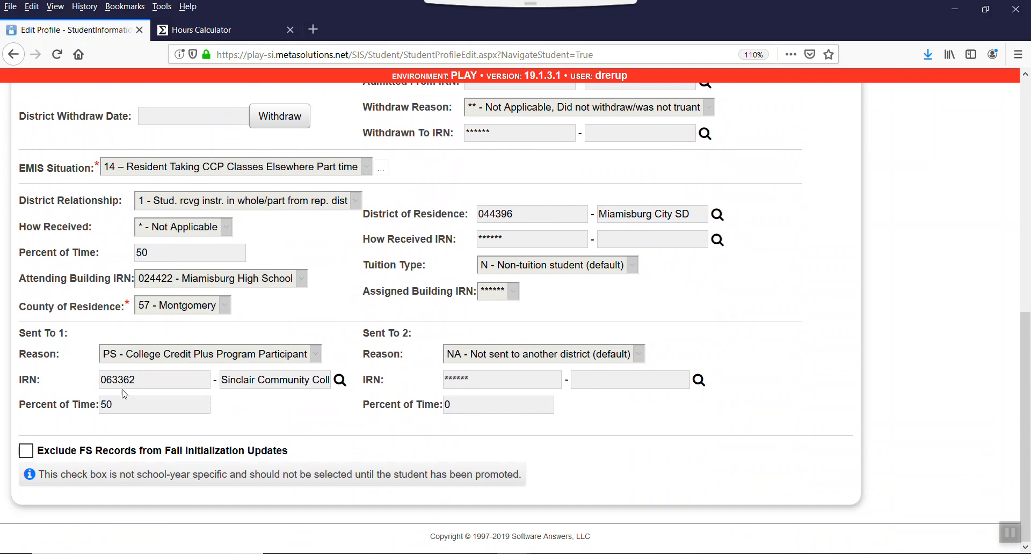
pyautogui.moveTo(360, 440)
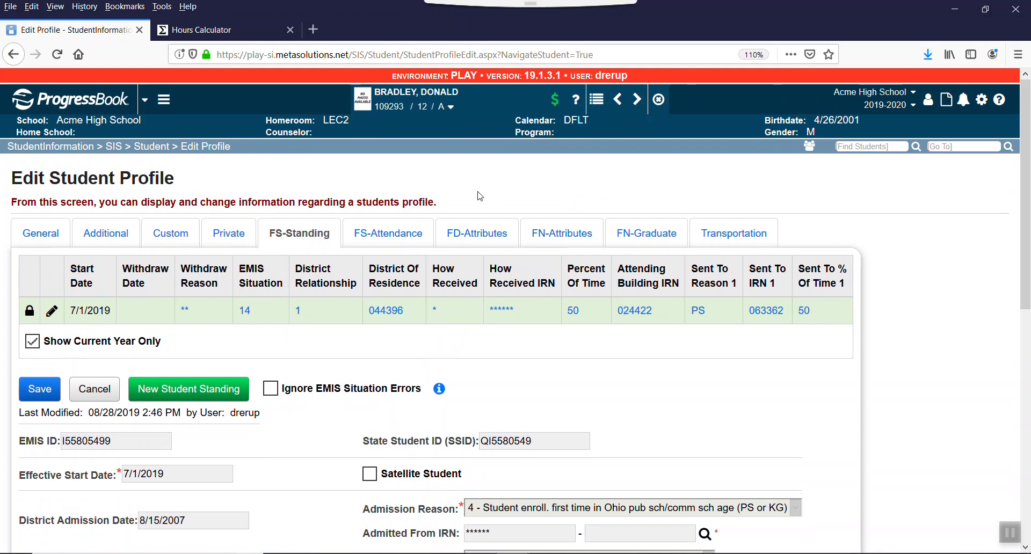
pyautogui.moveTo(574, 99)
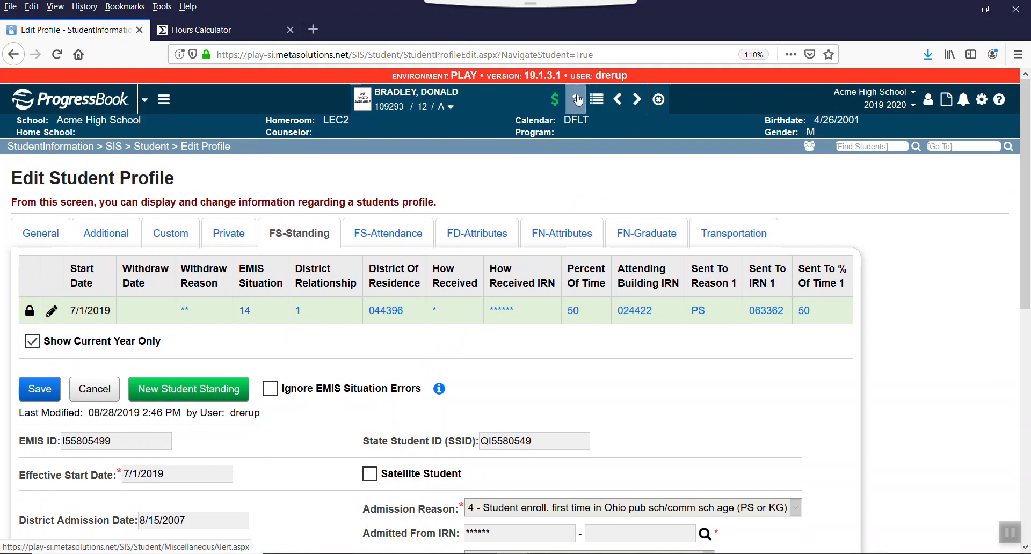
pyautogui.moveTo(575, 99)
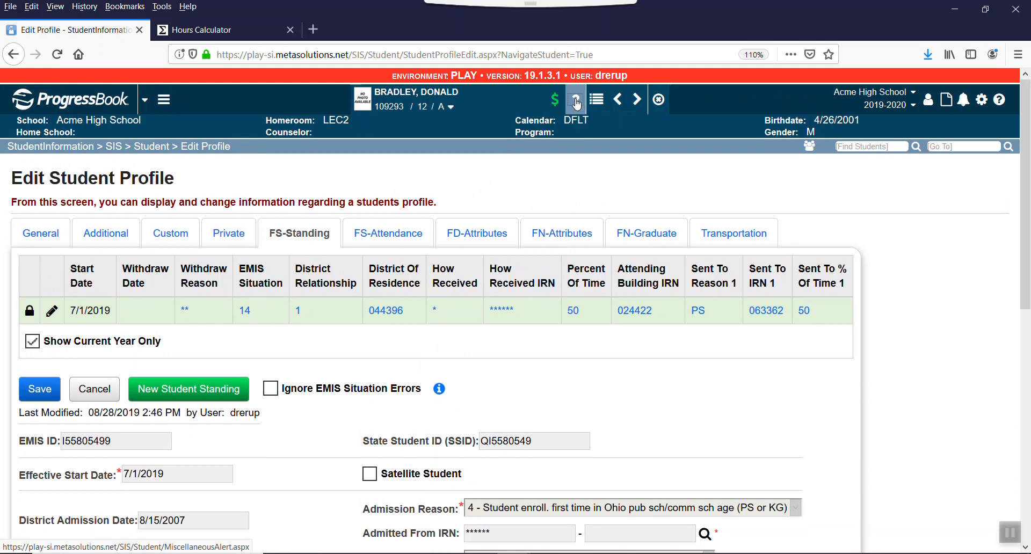
# Step: Read the miscellaneous alert noting period 2 attendance 8:45-9:25, then reopen the student actions list
pyautogui.click(554, 99)
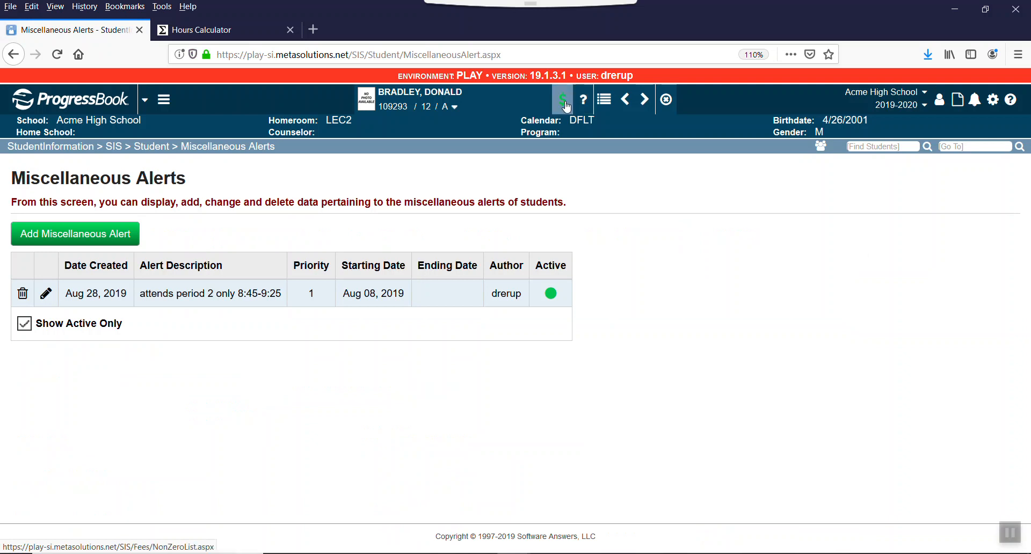
pyautogui.click(454, 106)
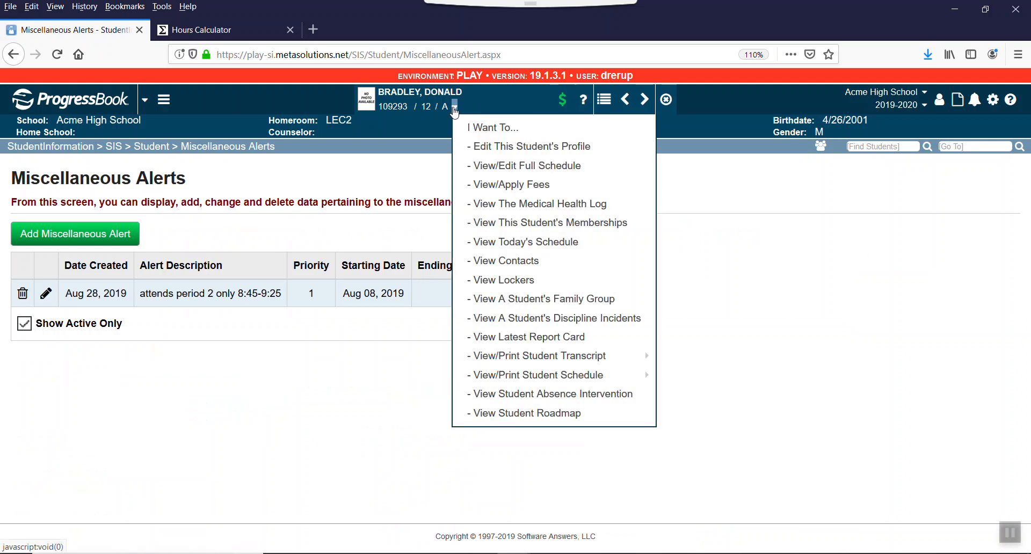
pyautogui.moveTo(529, 146)
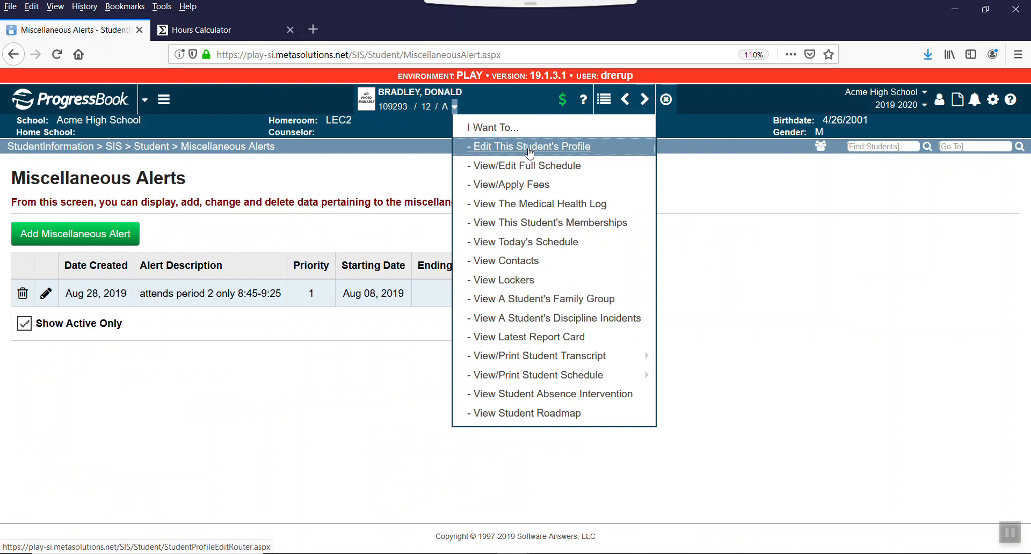
# Step: Enter CCP Attends from 08:45 am on the Custom profile tab and start the Attends to time
pyautogui.click(530, 146)
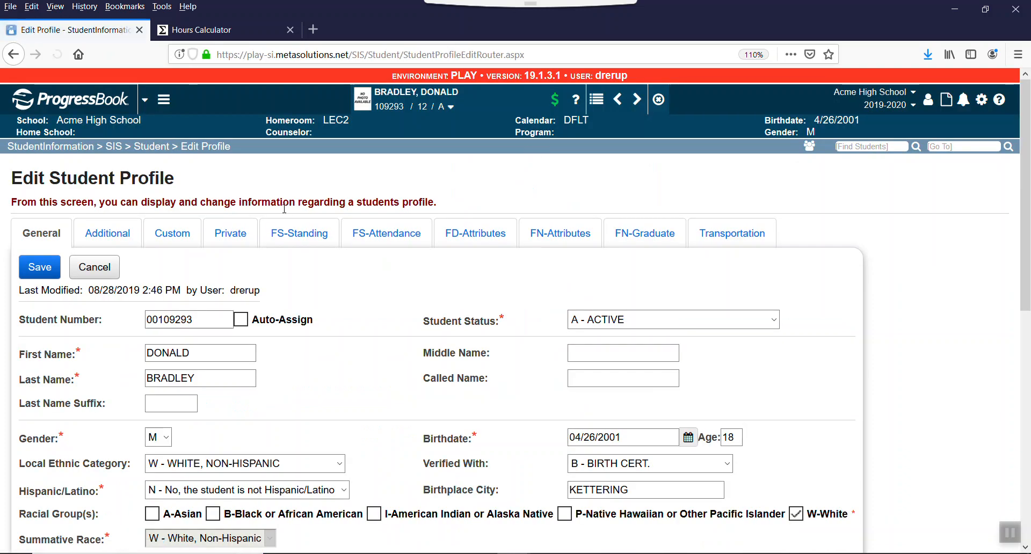
pyautogui.click(172, 233)
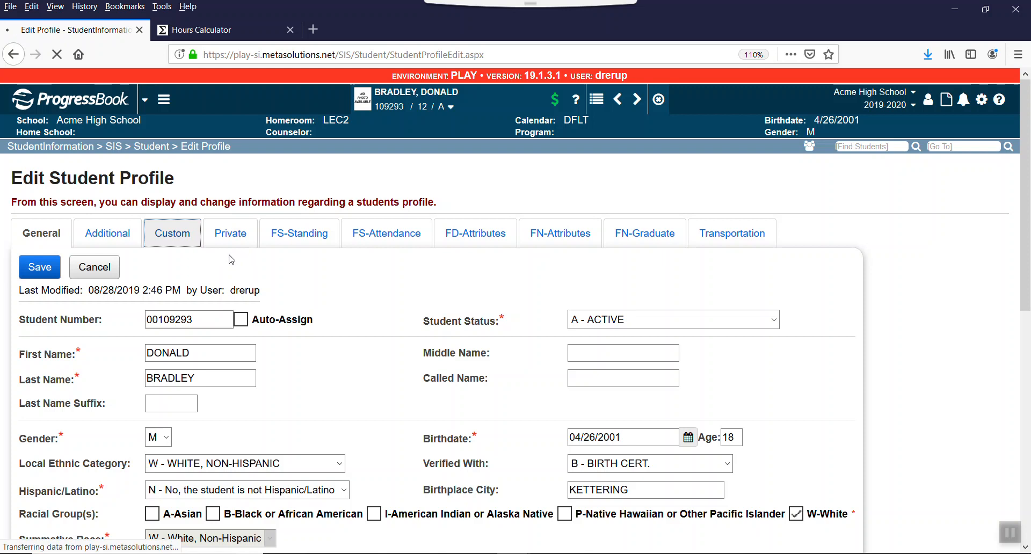
pyautogui.scroll(-3)
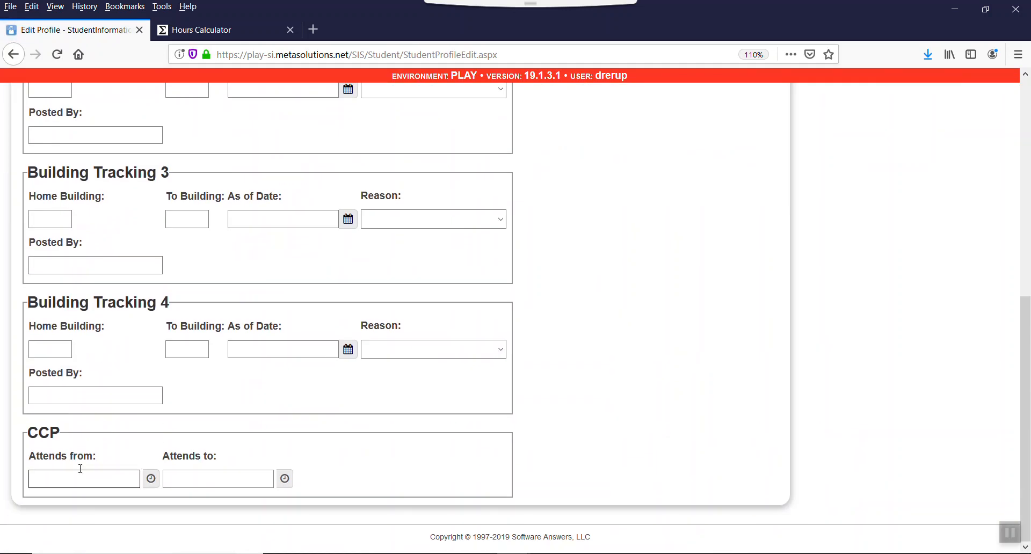
pyautogui.click(84, 479)
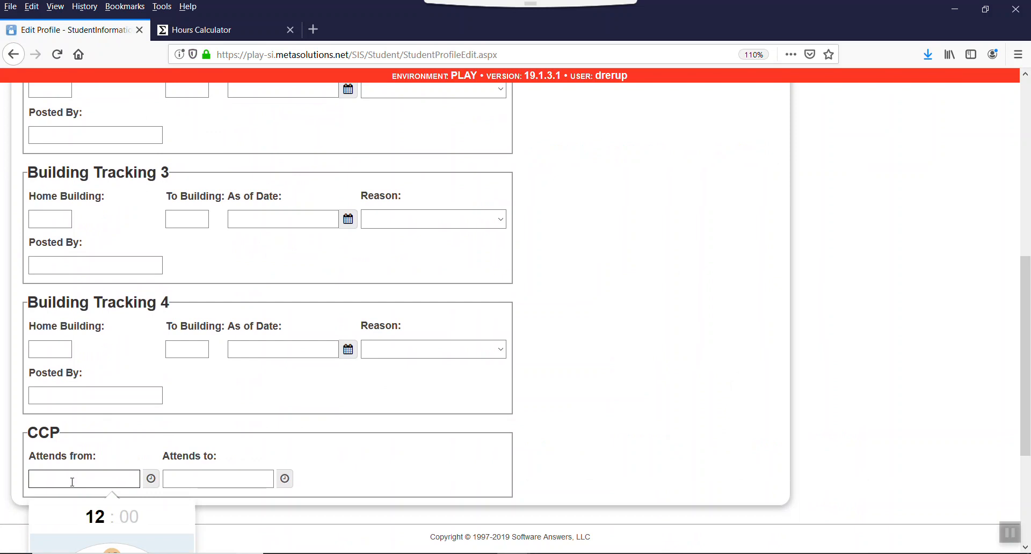
pyautogui.write('0')
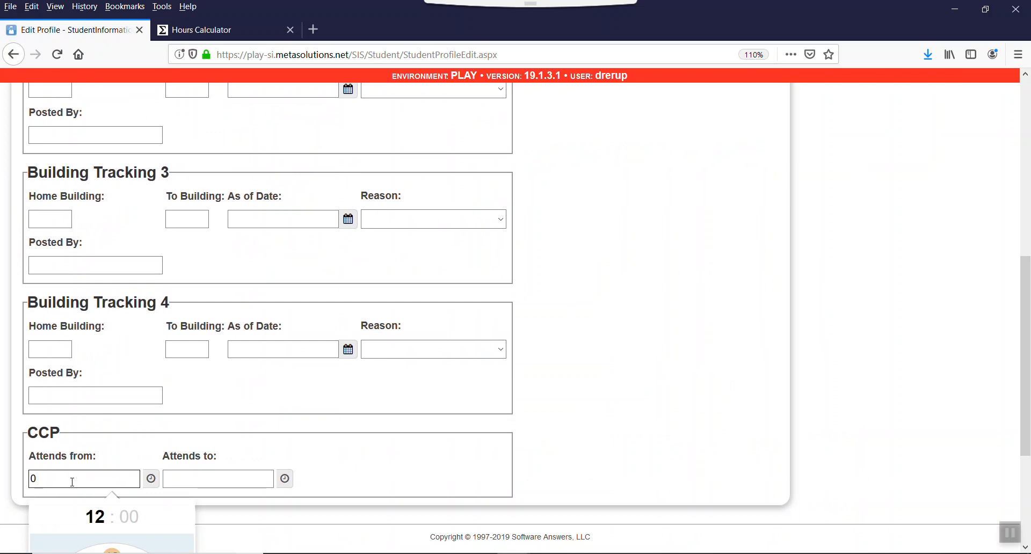
pyautogui.write('845')
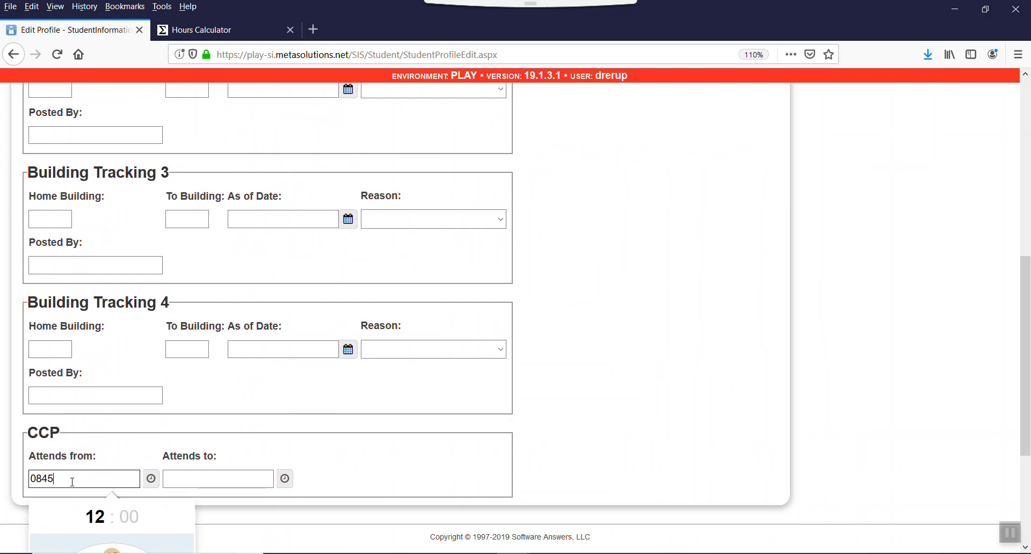
pyautogui.click(218, 479)
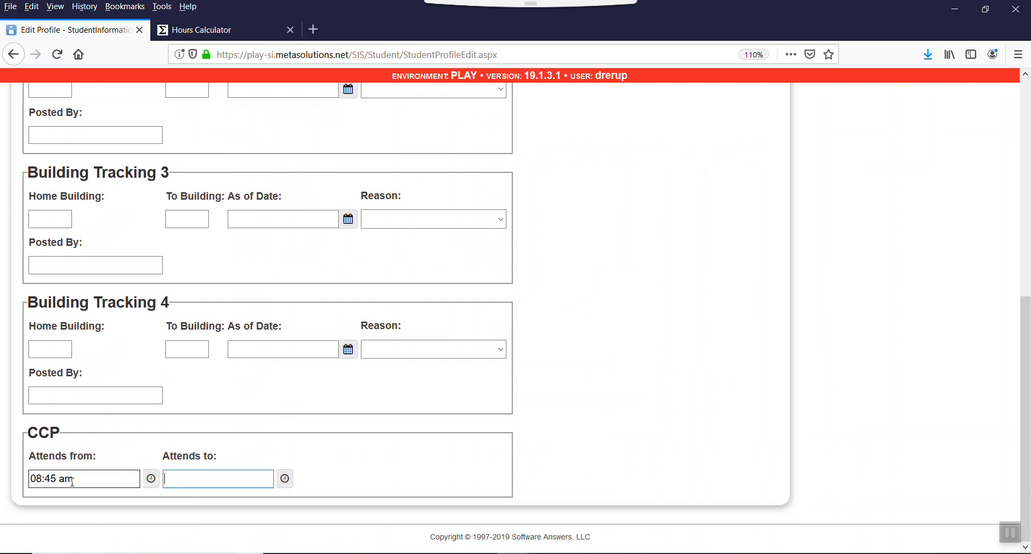
pyautogui.write('9')
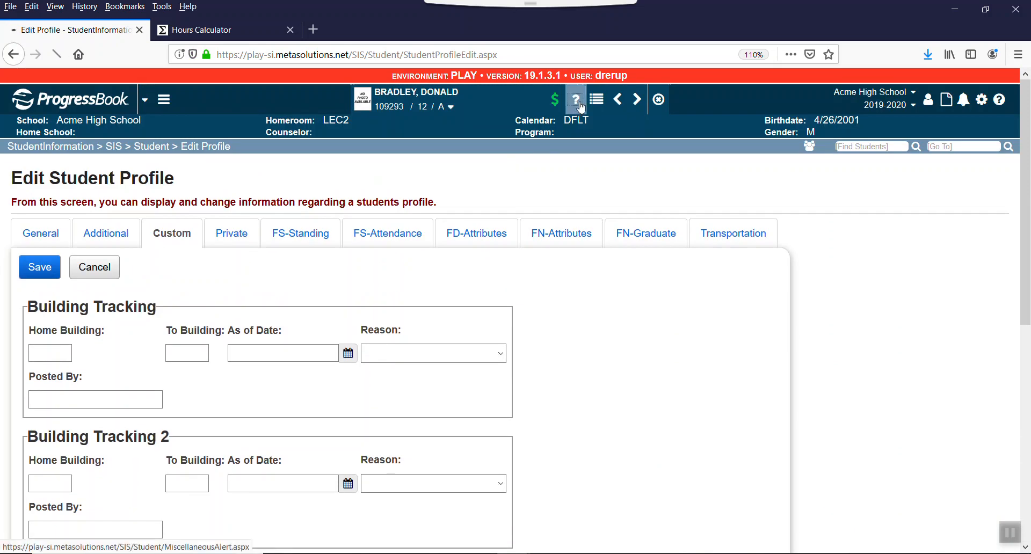
# Step: Check the alert, complete Attends to as 09:25 am and save the custom profile
pyautogui.click(575, 98)
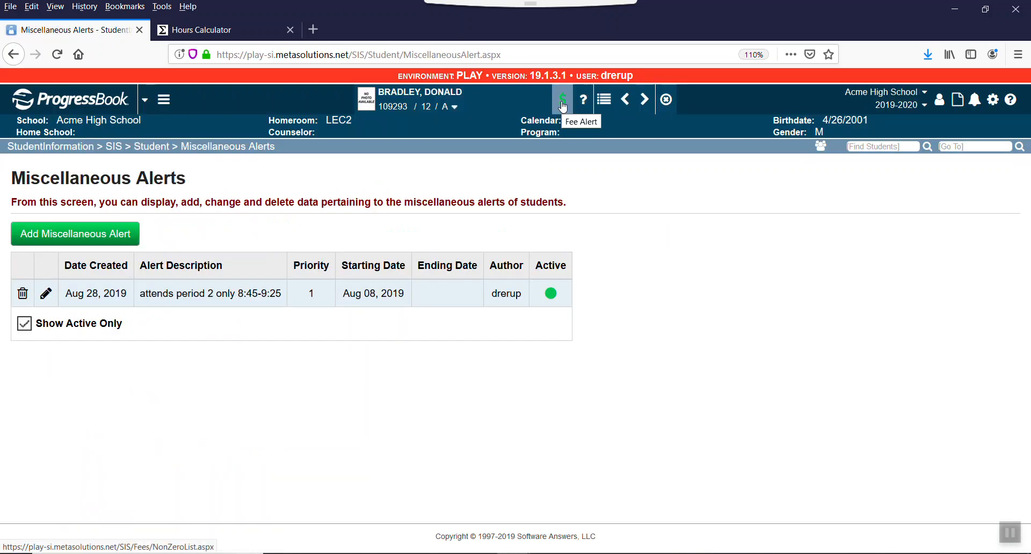
pyautogui.click(562, 99)
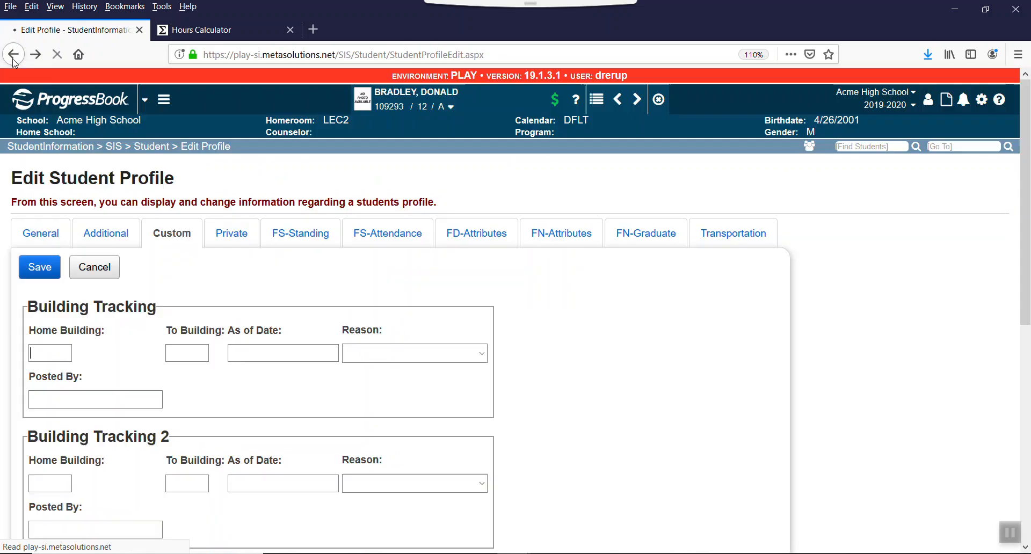
pyautogui.scroll(-3)
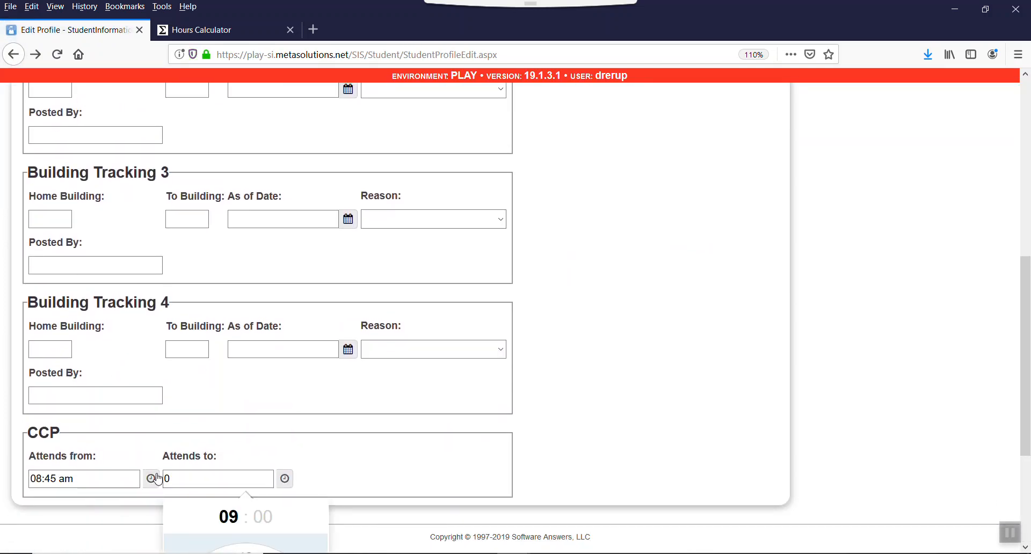
pyautogui.write('925')
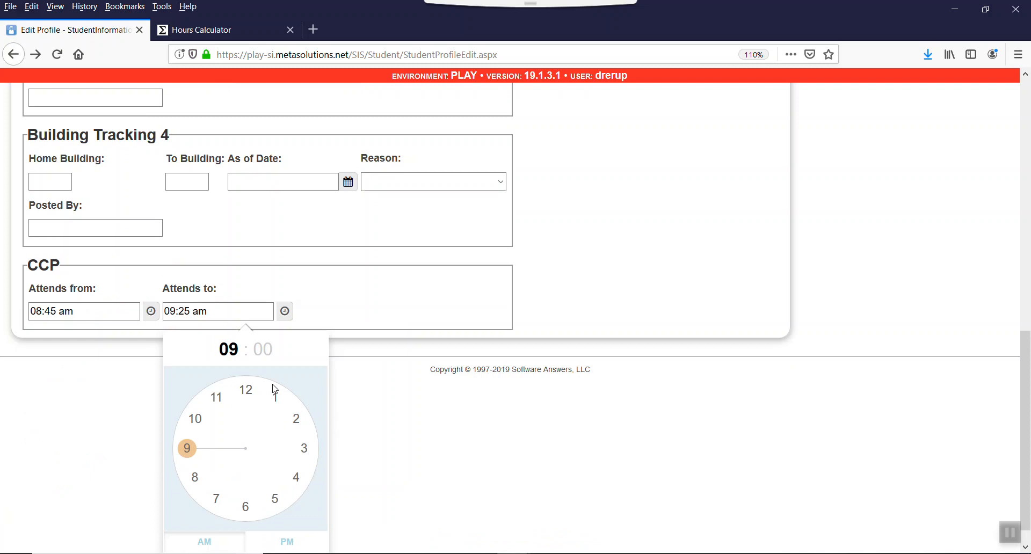
pyautogui.scroll(-3)
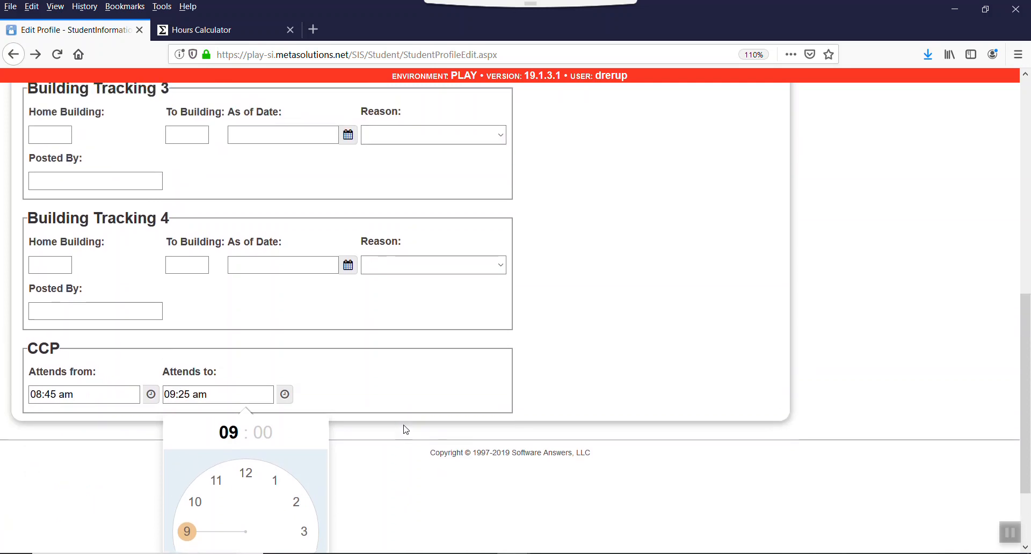
pyautogui.click(39, 169)
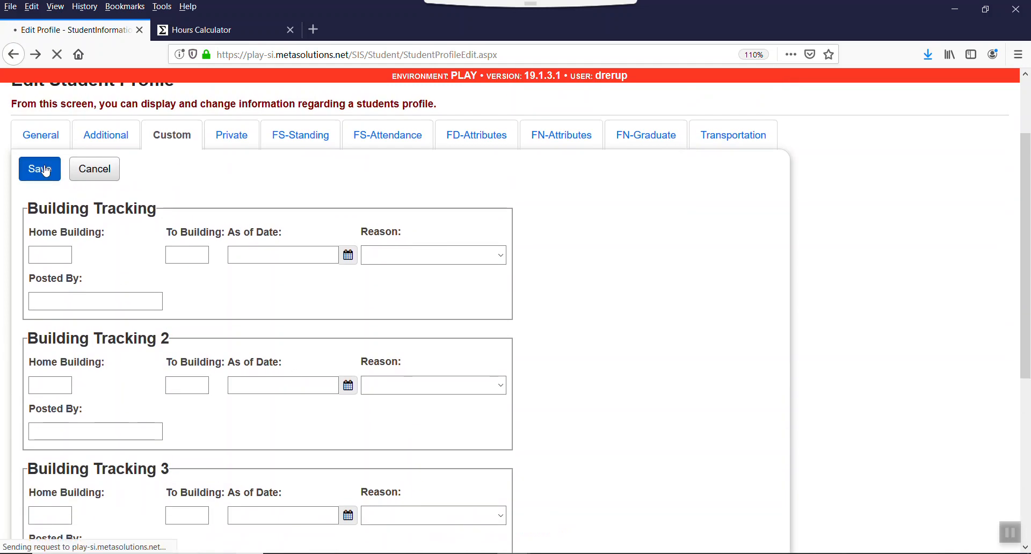
# Step: Confirm the custom profile save and search 'sch' in the Go To box for School Absences
pyautogui.click(38, 169)
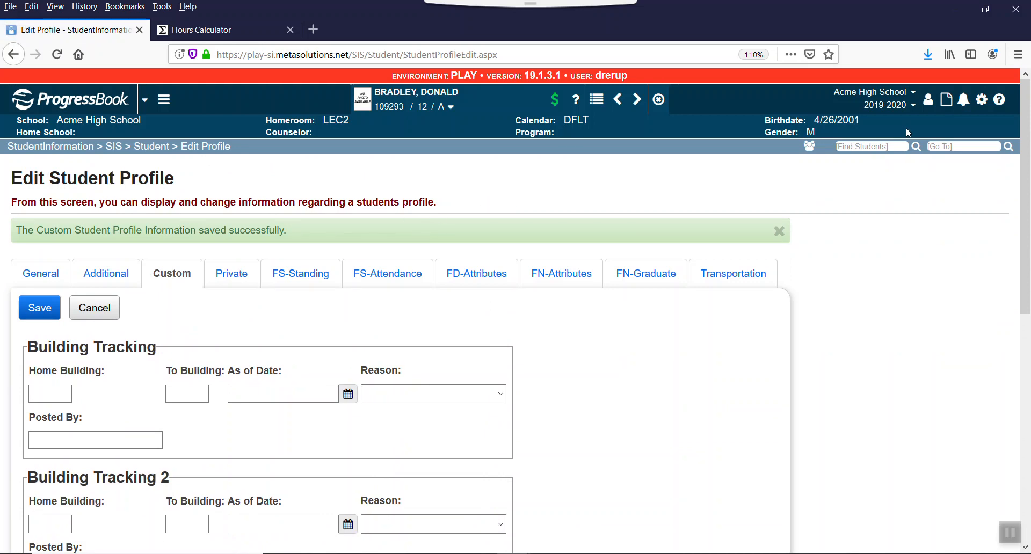
pyautogui.write('school')
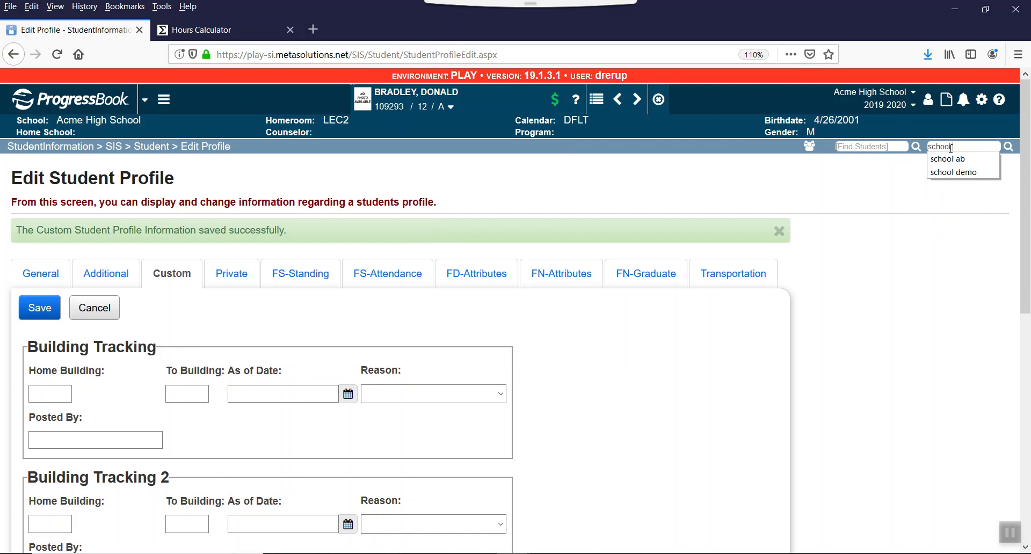
# Step: Open the Aug 28, 2019 full-day excused absence in Absence Event Maintenance, checking the alert in between
pyautogui.click(947, 159)
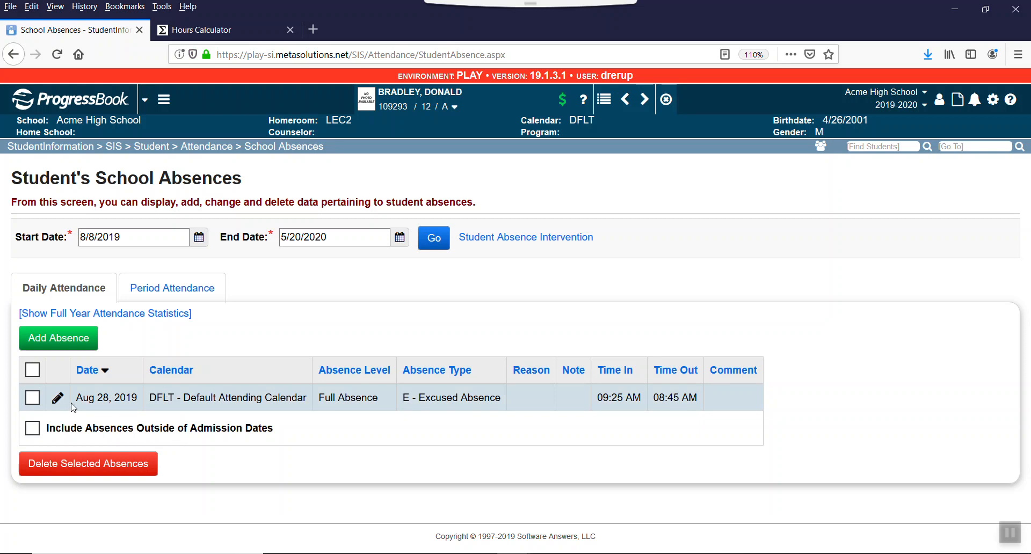
pyautogui.click(58, 398)
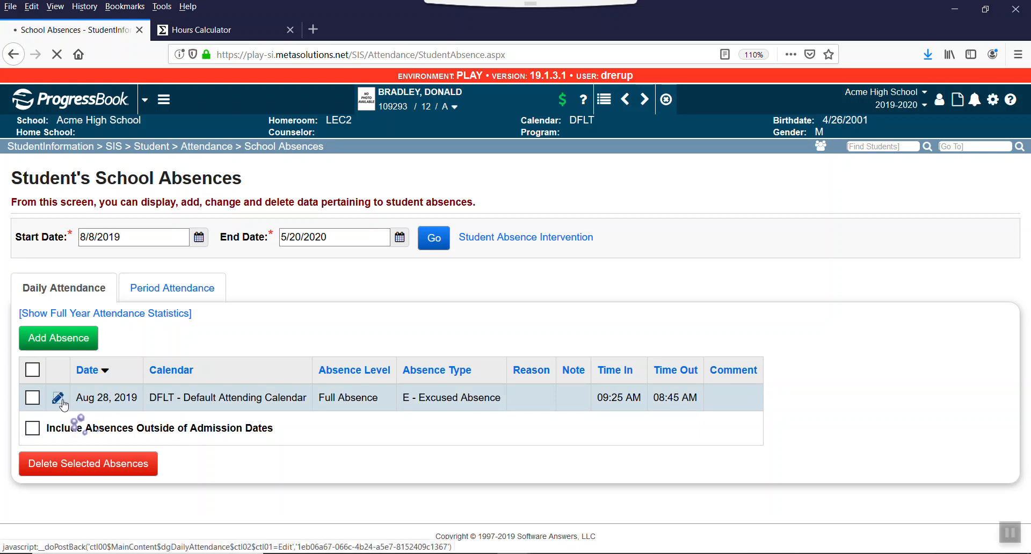
pyautogui.click(58, 398)
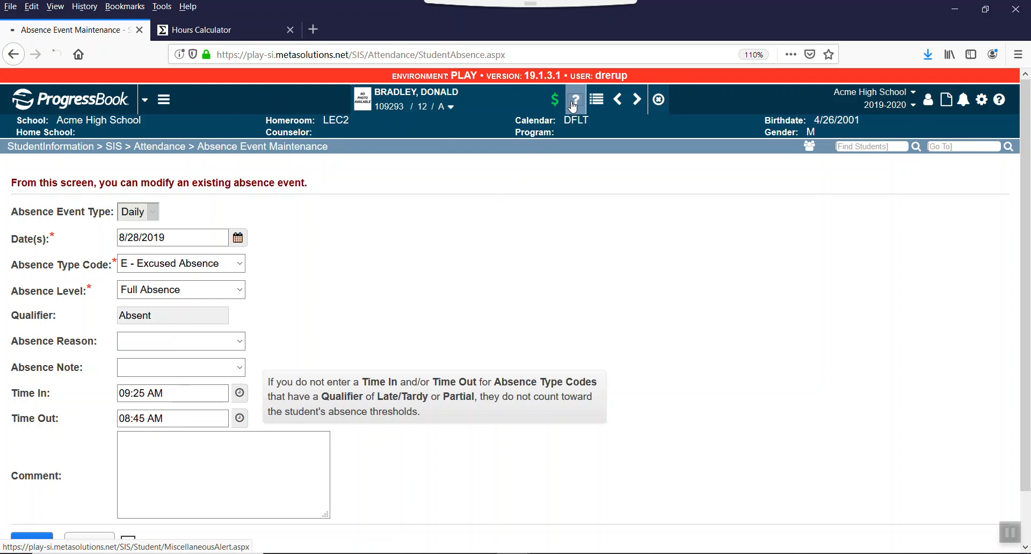
pyautogui.click(561, 99)
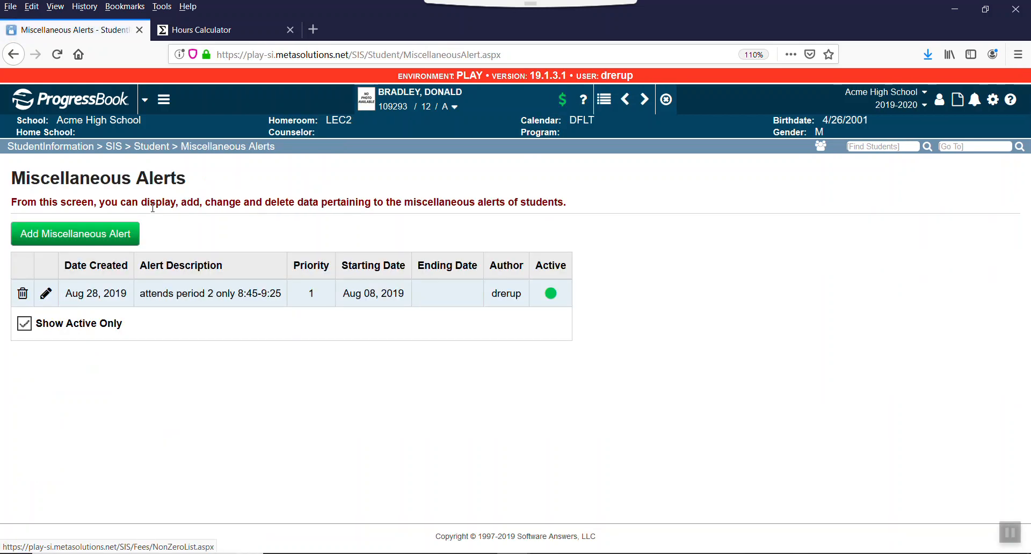
pyautogui.click(45, 294)
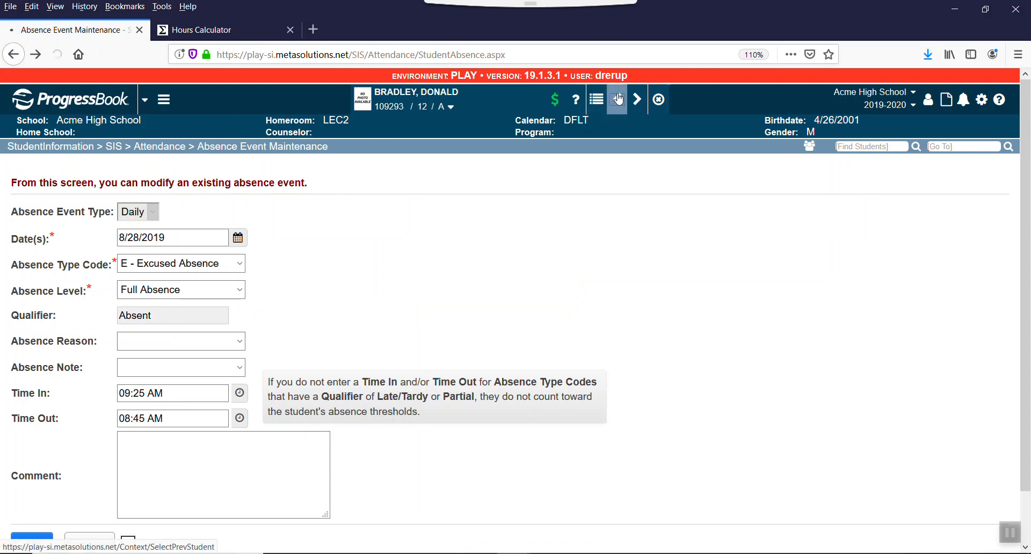
# Step: View the previous student's Aug 27, 2019 full-day absence, then go to the Analytics Hub
pyautogui.click(637, 99)
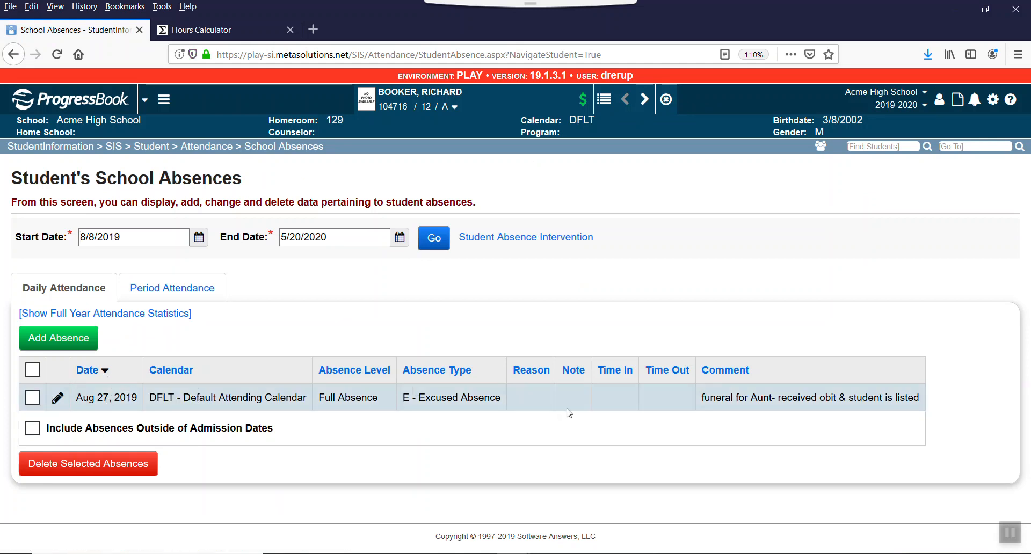
pyautogui.moveTo(625, 411)
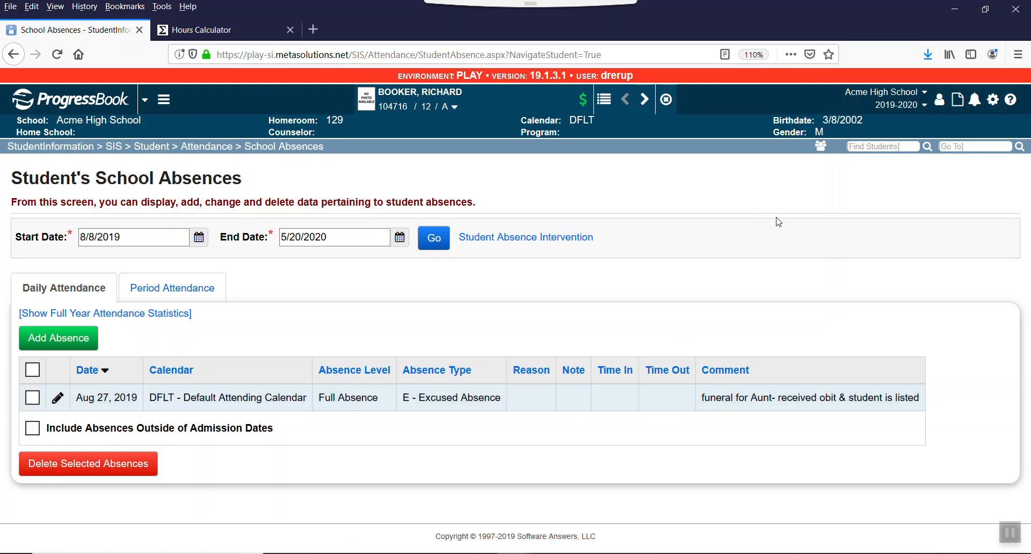
pyautogui.moveTo(652, 283)
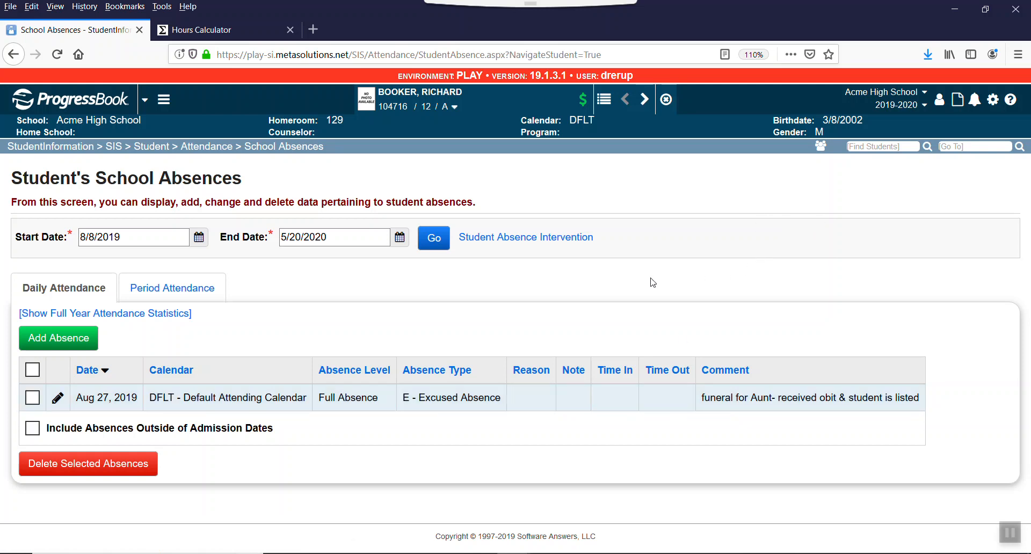
pyautogui.moveTo(820, 224)
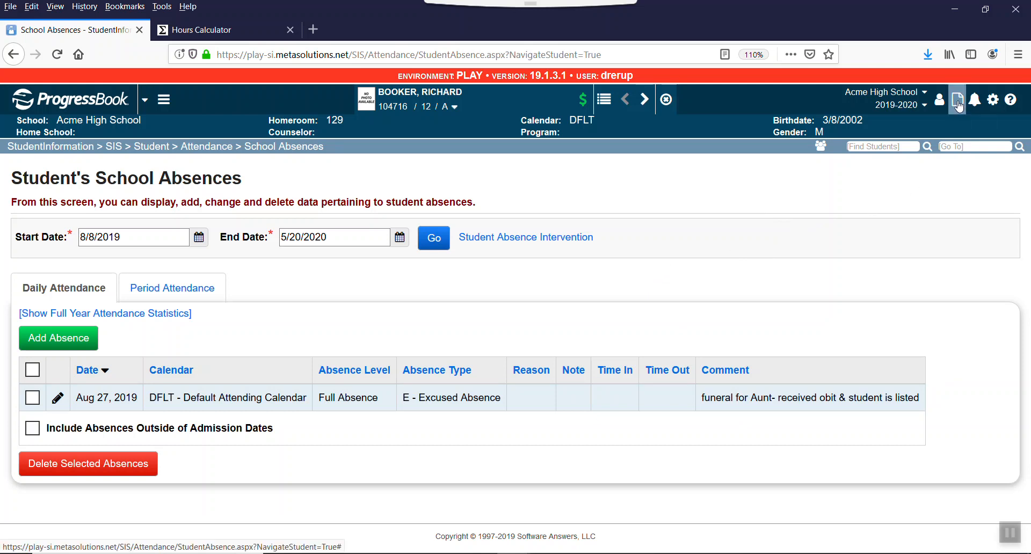
pyautogui.click(957, 100)
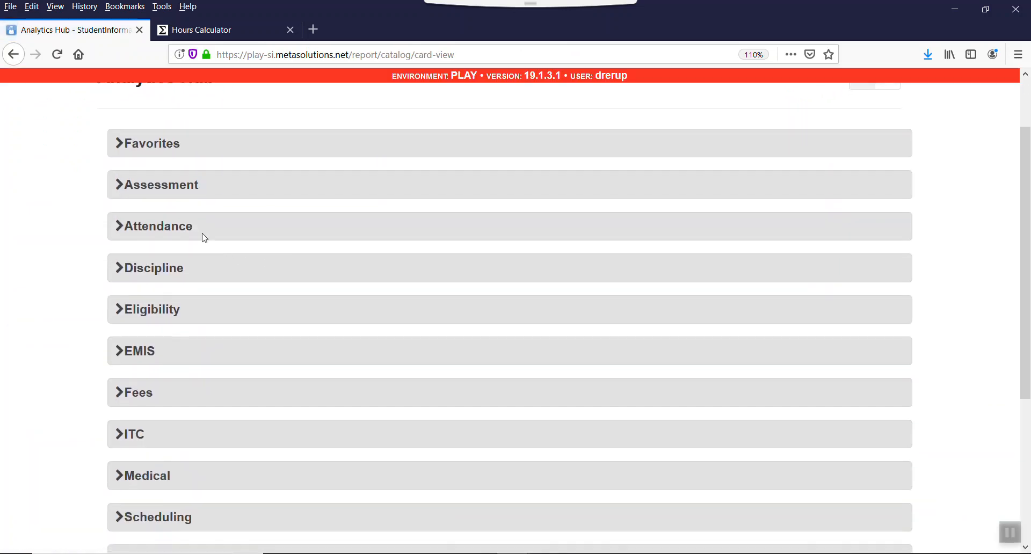
# Step: Browse the Attendance reports and pick Daily Absence Detail from the favorites list
pyautogui.click(158, 225)
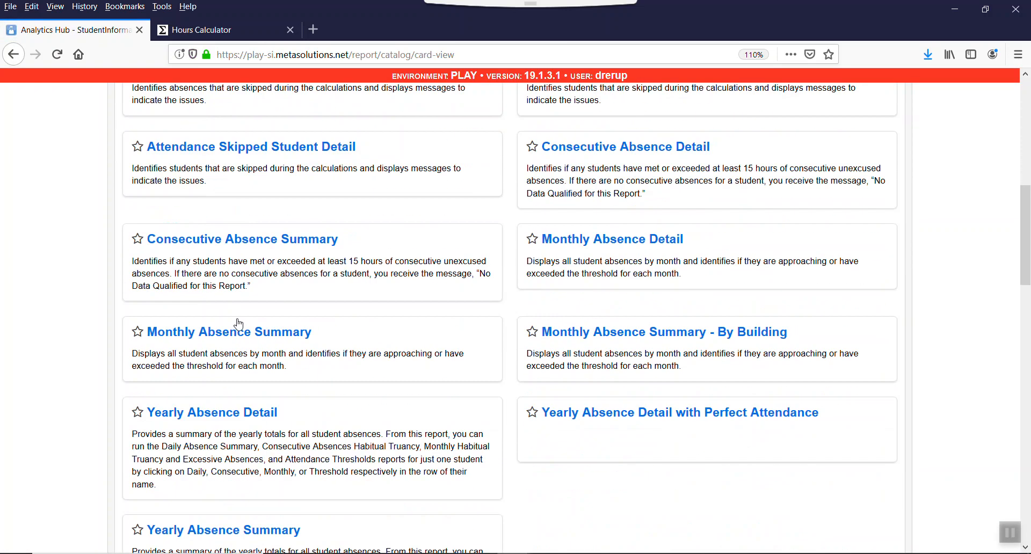
pyautogui.scroll(-3)
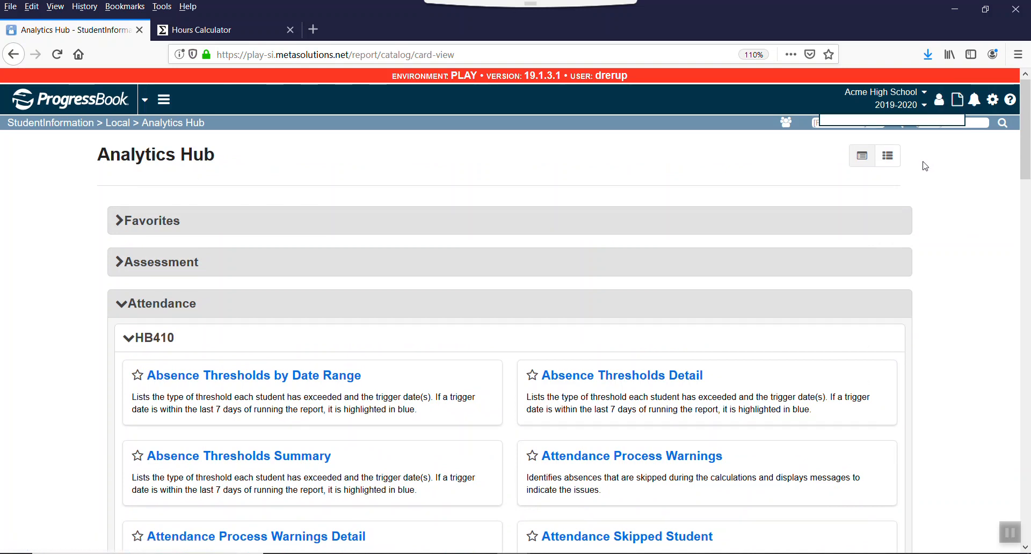
pyautogui.click(957, 98)
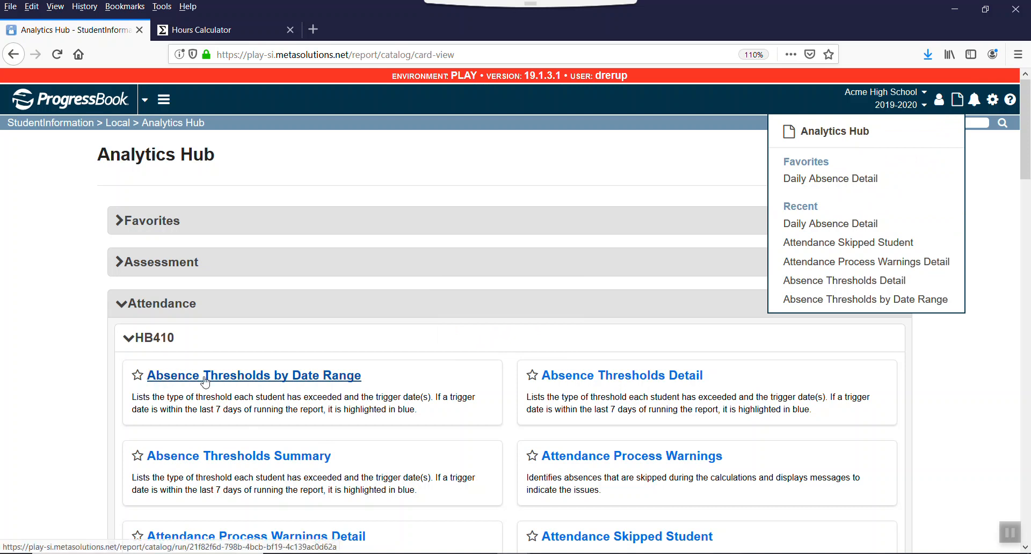
pyautogui.scroll(-3)
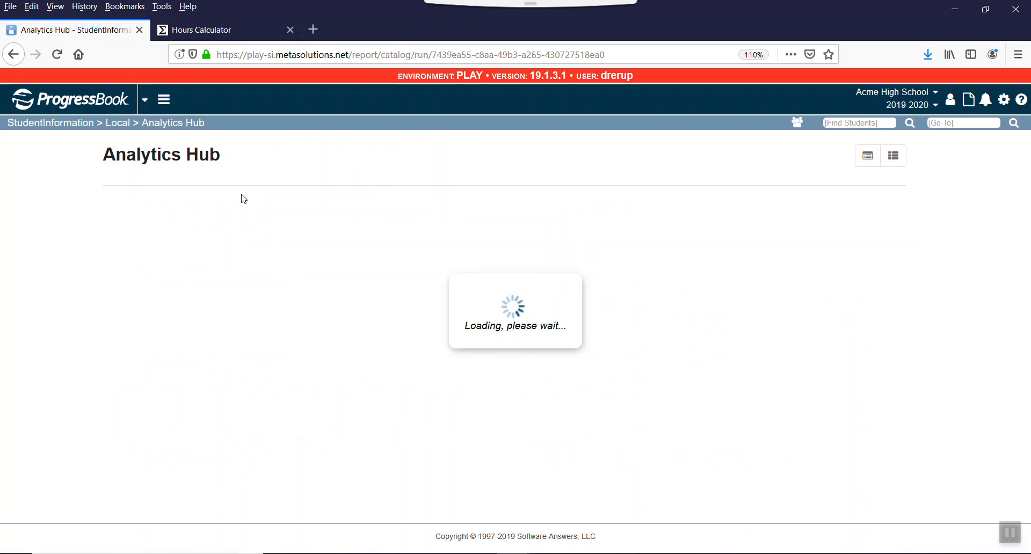
pyautogui.moveTo(213, 233)
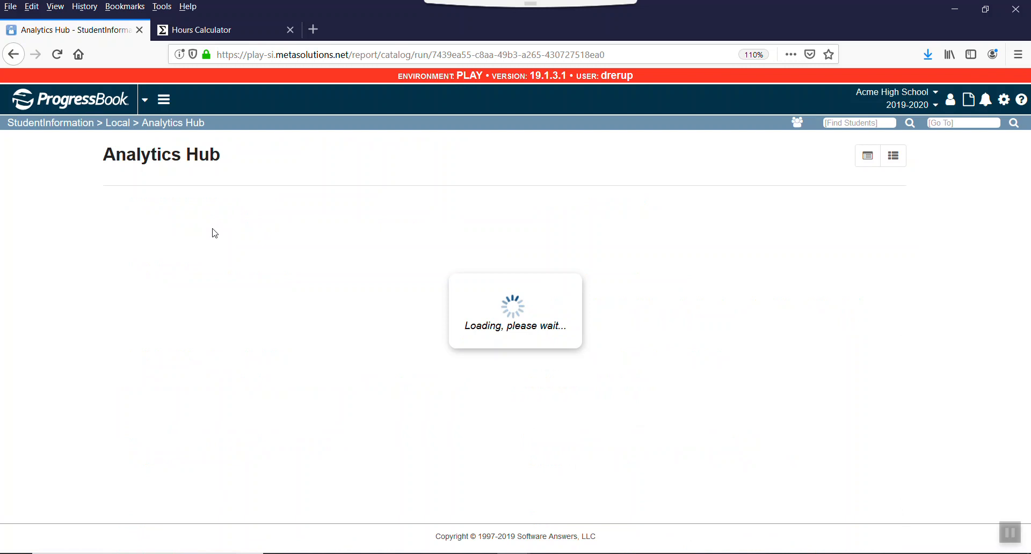
pyautogui.moveTo(215, 236)
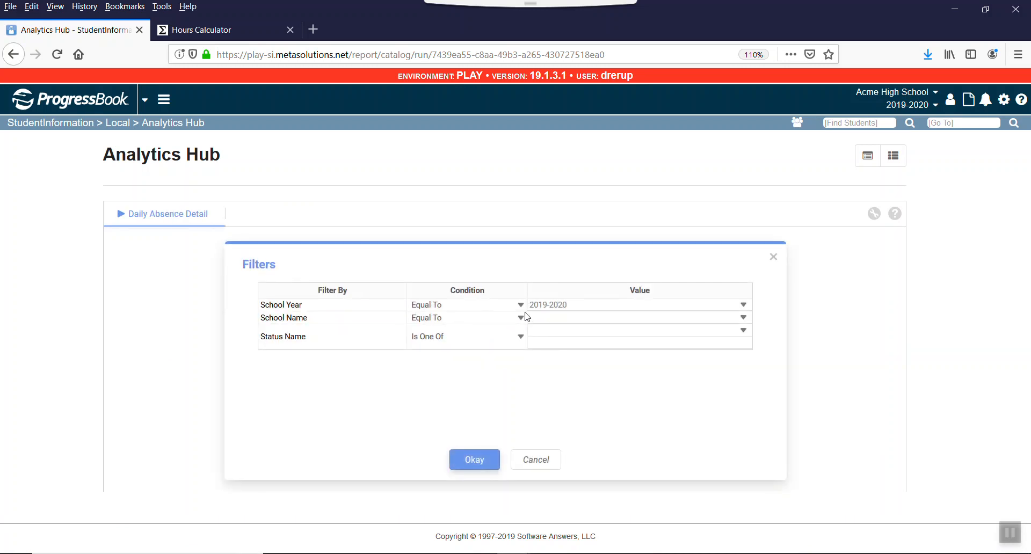
# Step: Set the School Name filter to Not Equal To, run the report and export it as CSV for Excel
pyautogui.click(467, 318)
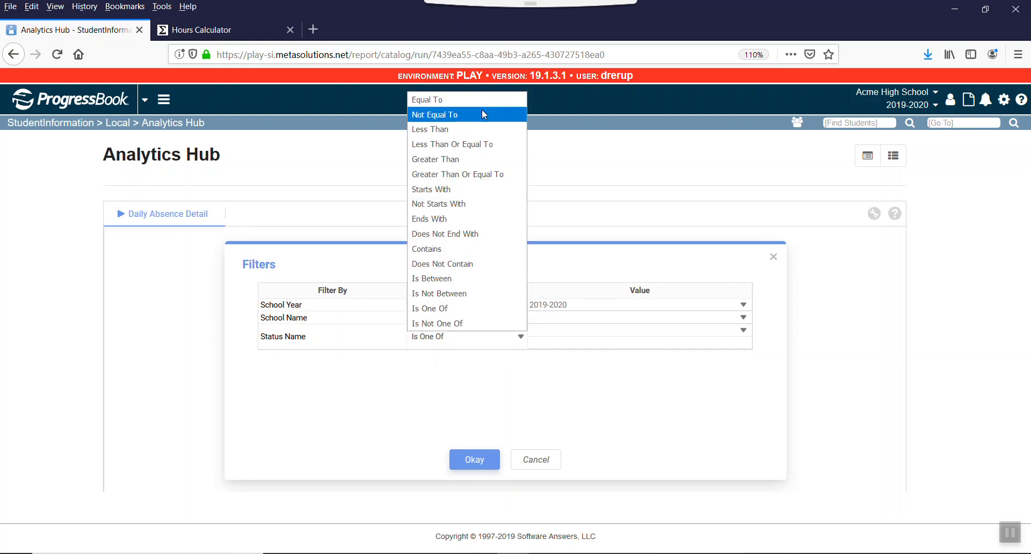
pyautogui.click(435, 114)
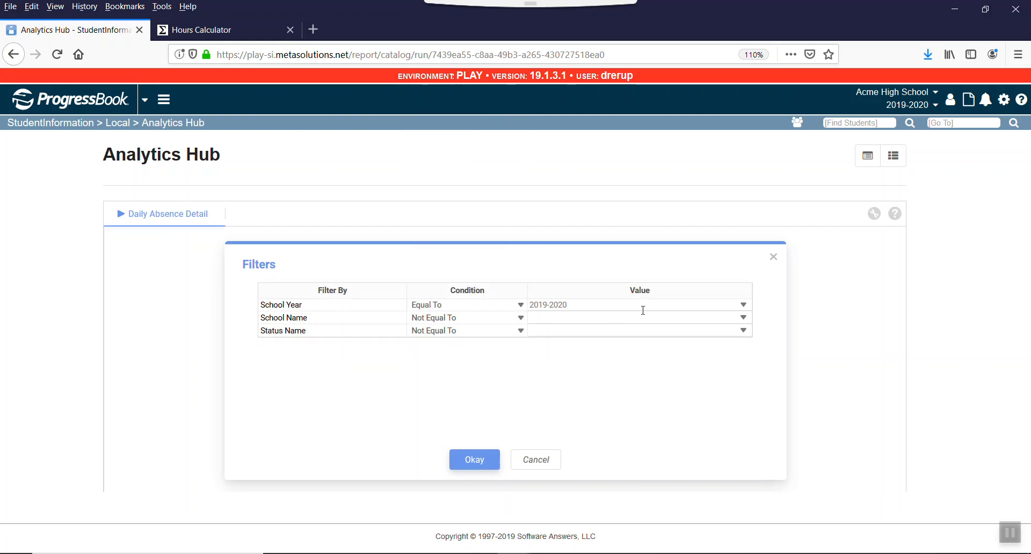
pyautogui.click(474, 460)
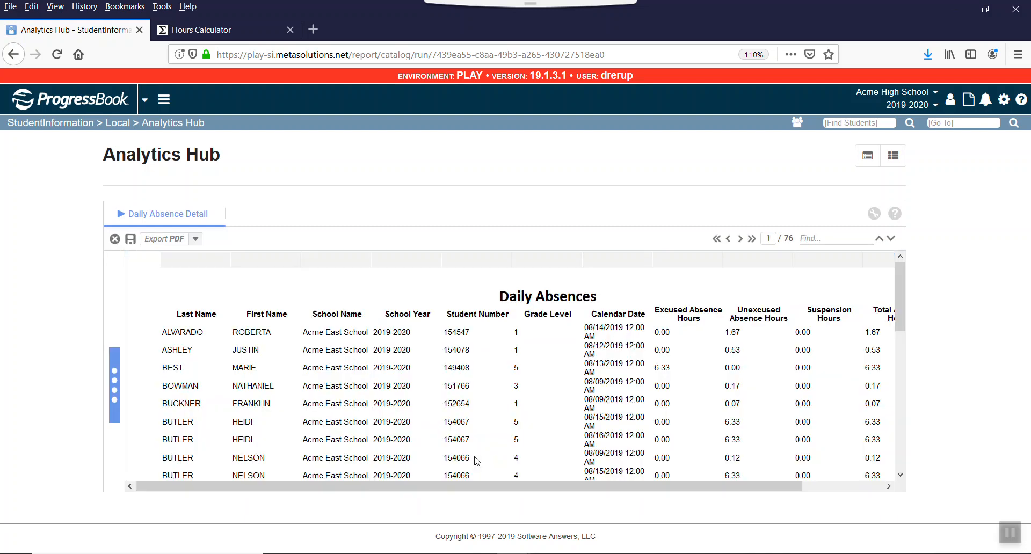
pyautogui.moveTo(131, 218)
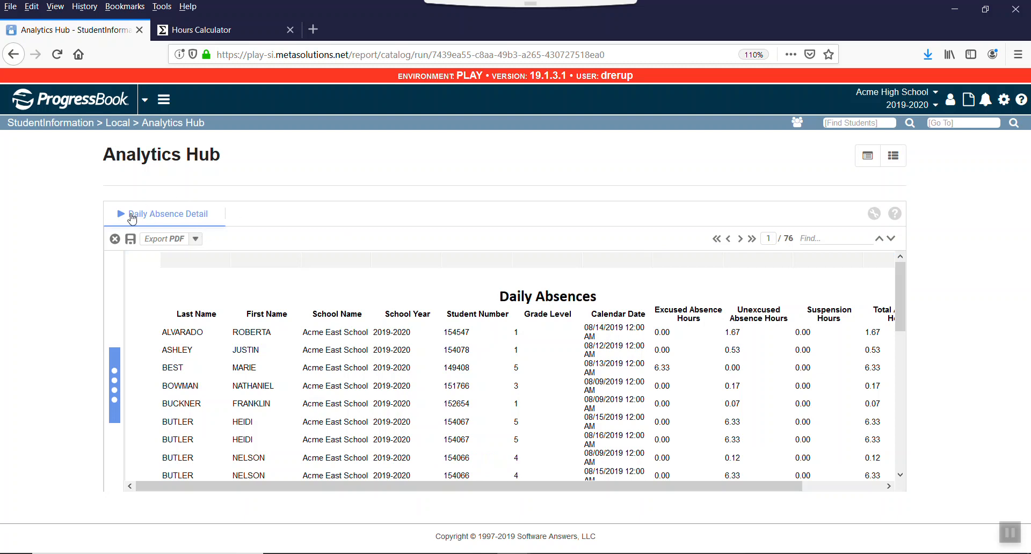
pyautogui.moveTo(194, 219)
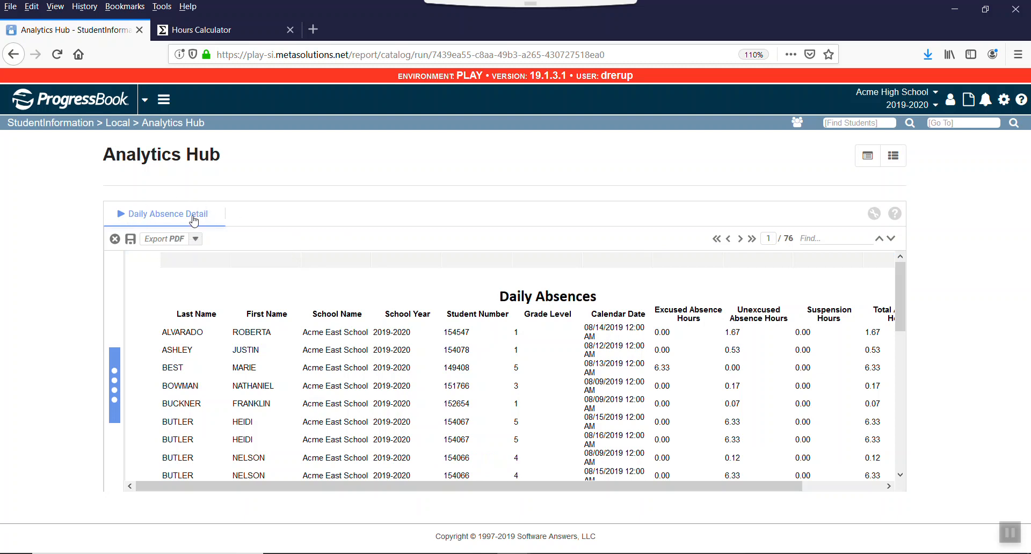
pyautogui.click(196, 238)
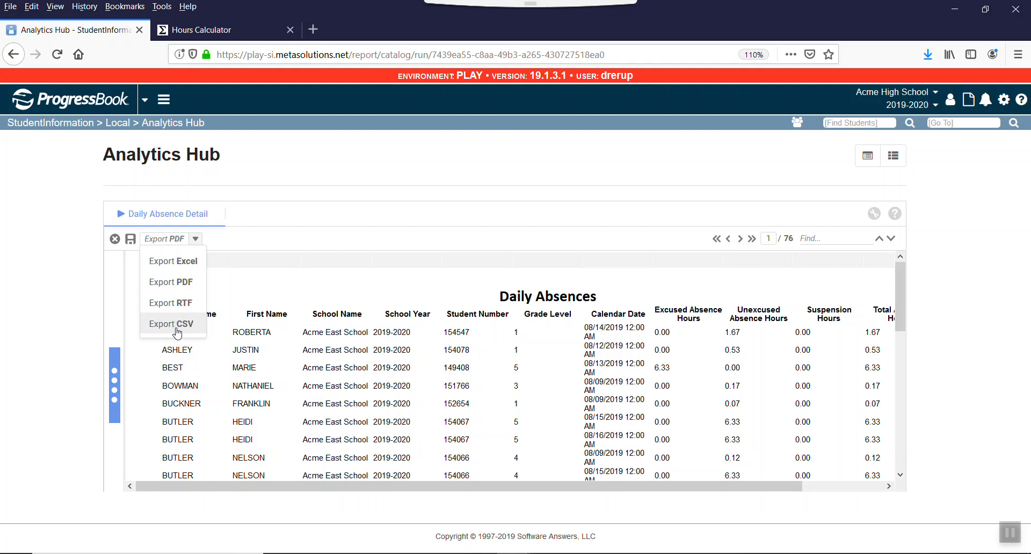
pyautogui.click(172, 323)
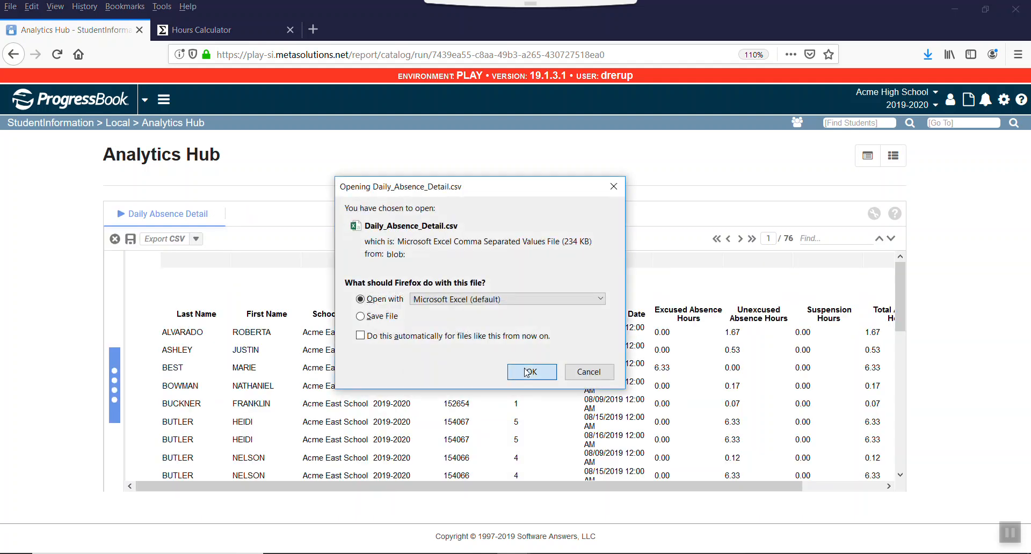
# Step: Open the exported CSV in Excel and find the BOOKER row showing 6.25 absence hours
pyautogui.click(531, 372)
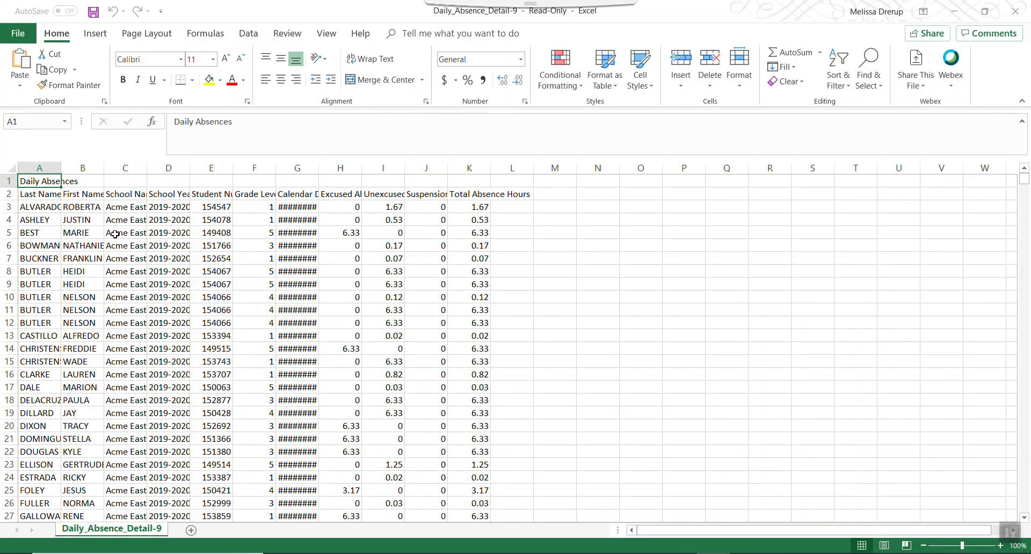
pyautogui.moveTo(361, 33)
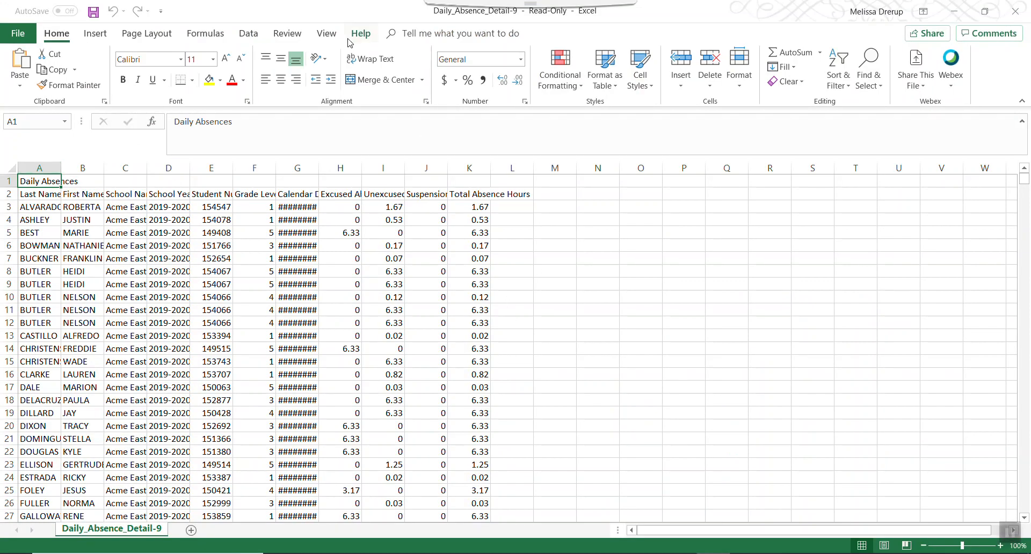
pyautogui.moveTo(364, 266)
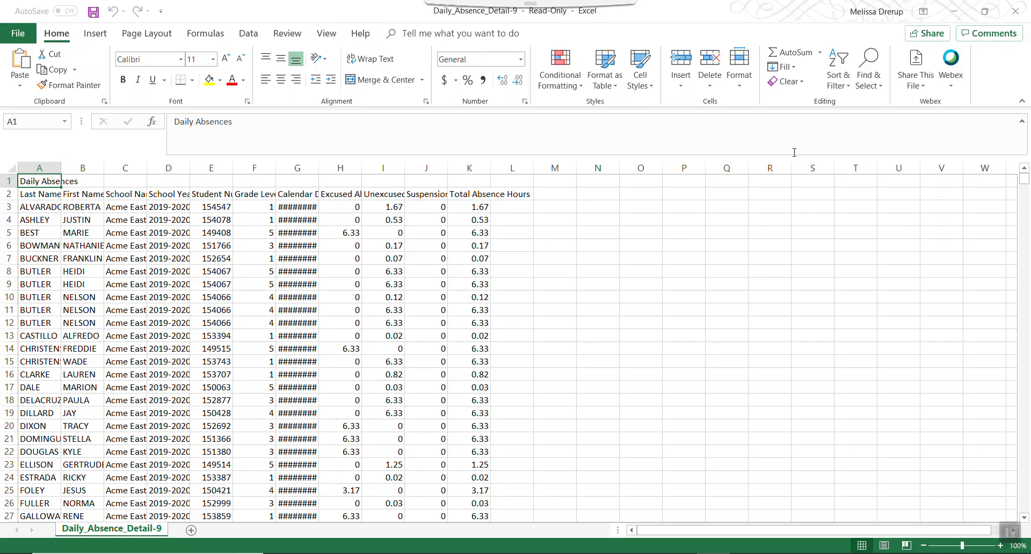
pyautogui.click(868, 67)
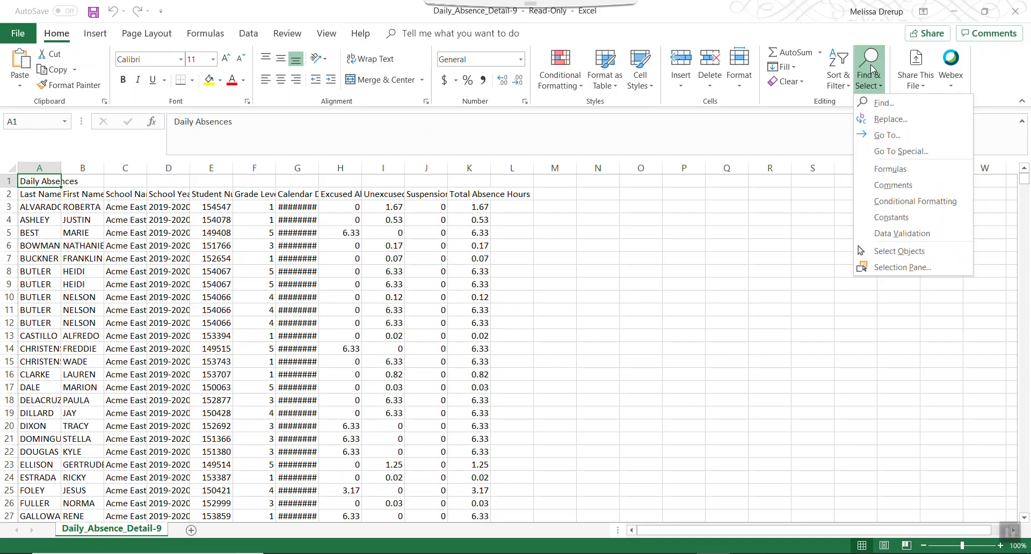
pyautogui.moveTo(882, 102)
pyautogui.write('booker')
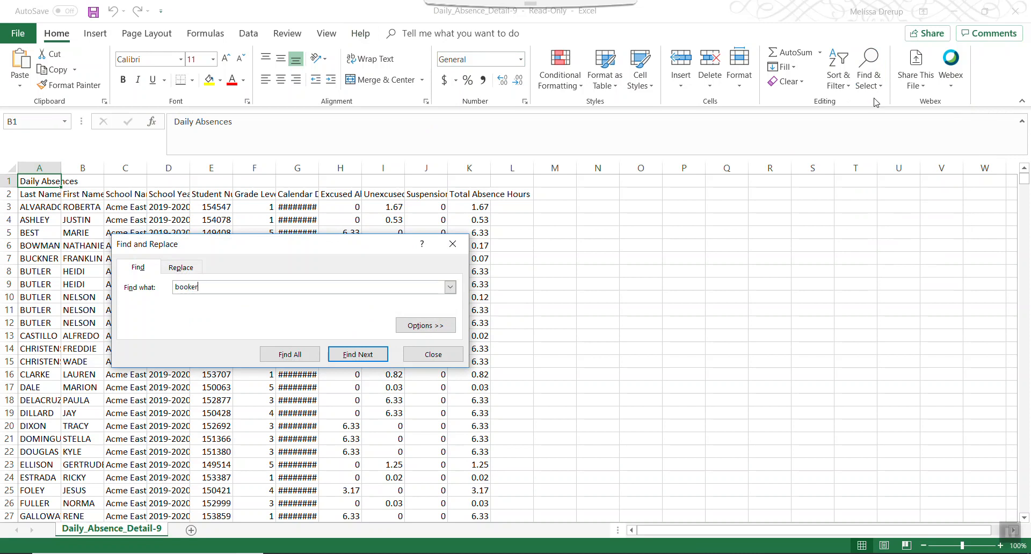
pyautogui.click(357, 355)
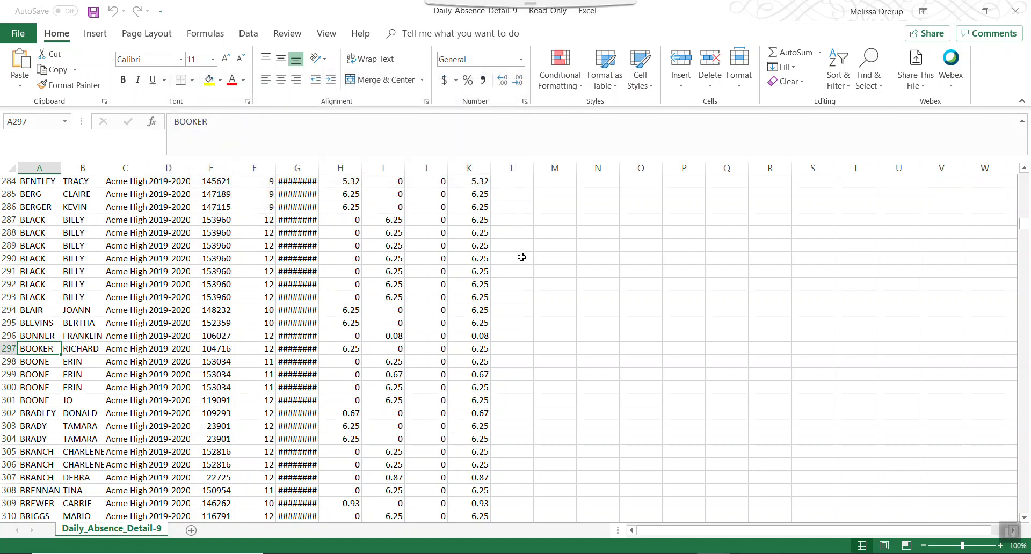
pyautogui.moveTo(97, 394)
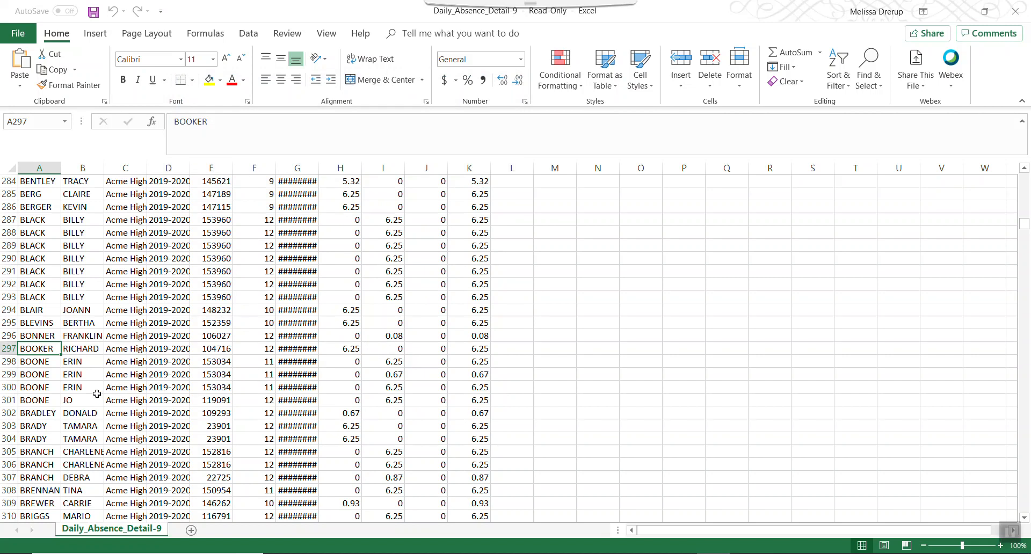
# Step: Highlight the BRADLEY row showing 0.67 hours, then switch to the StudentInformation home page
pyautogui.click(9, 412)
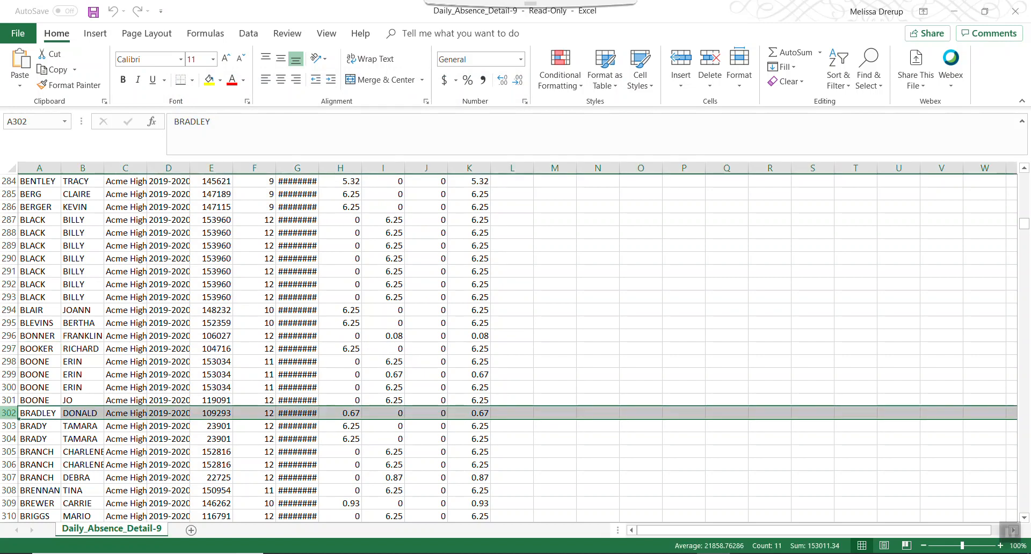
pyautogui.moveTo(337, 408)
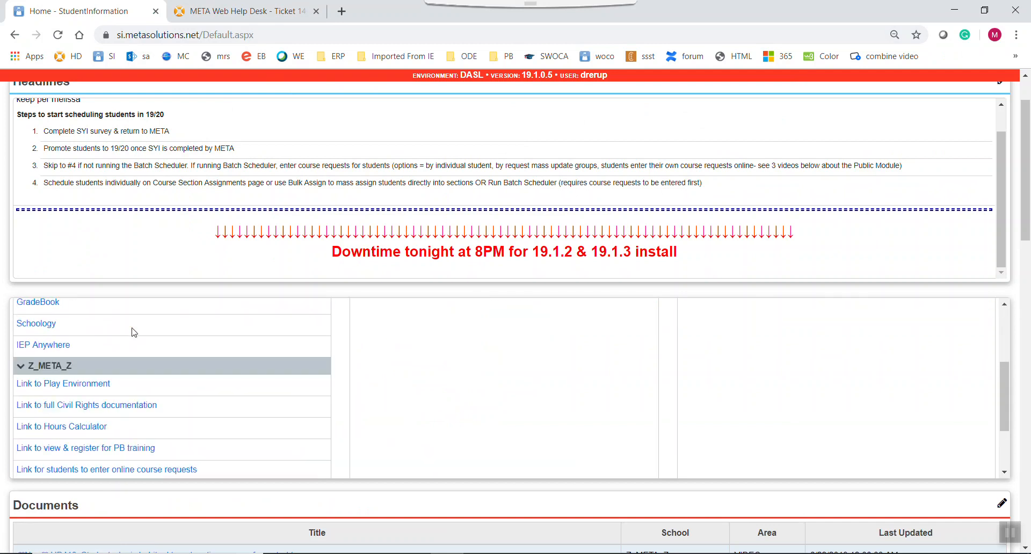
pyautogui.click(61, 427)
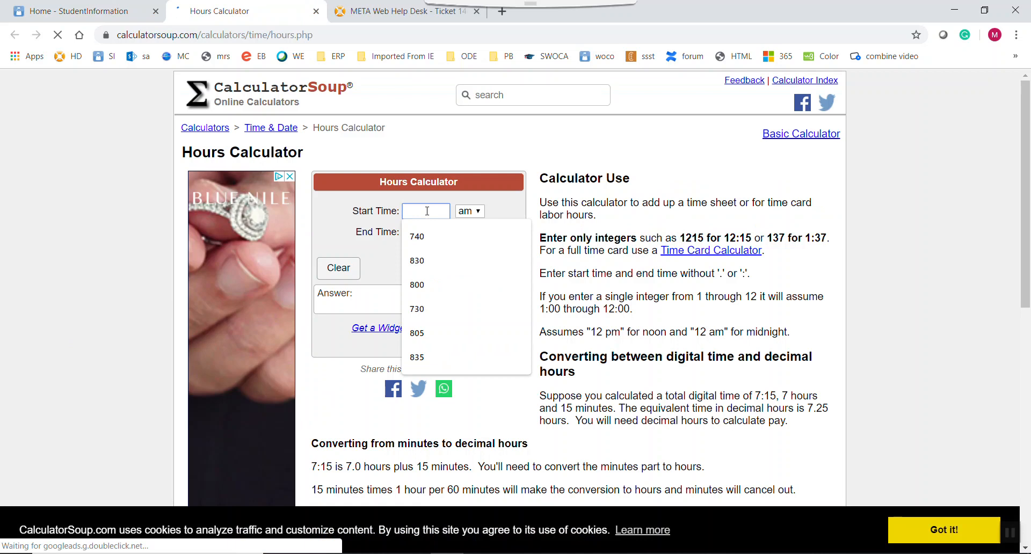
# Step: Calculate the hours between 8:45 am and 9:25 am in the Hours Calculator
pyautogui.write('084')
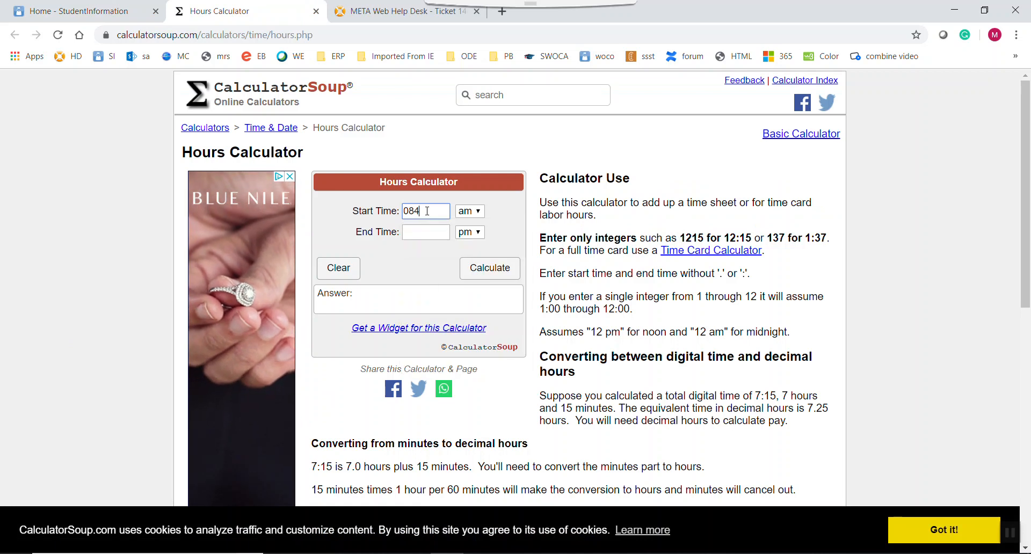
pyautogui.click(425, 231)
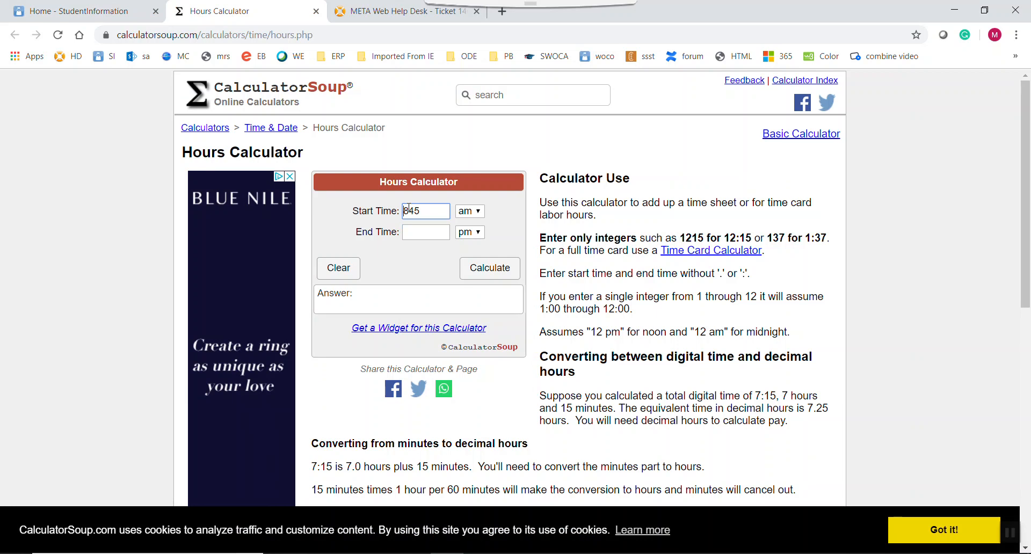
pyautogui.write('9')
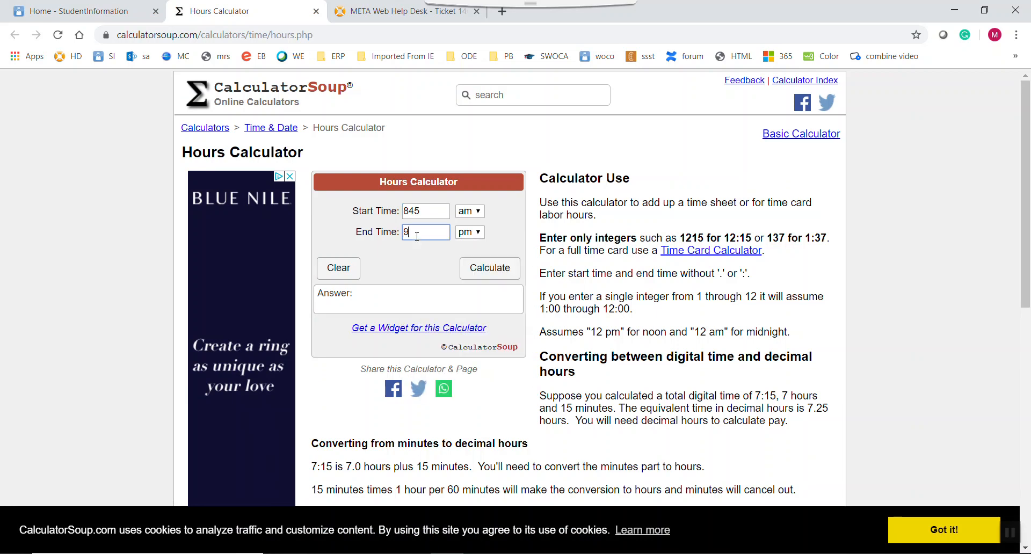
pyautogui.write('25')
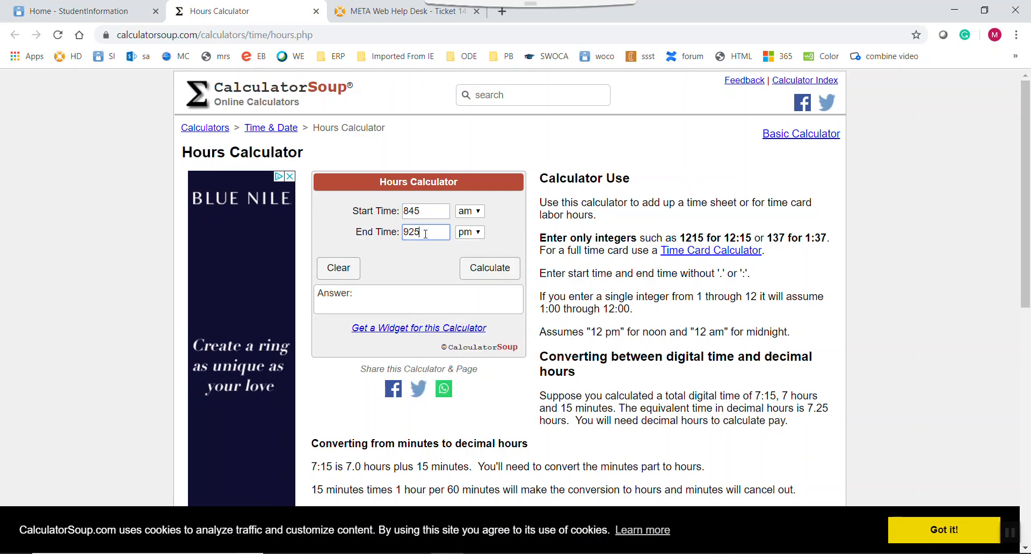
pyautogui.click(469, 231)
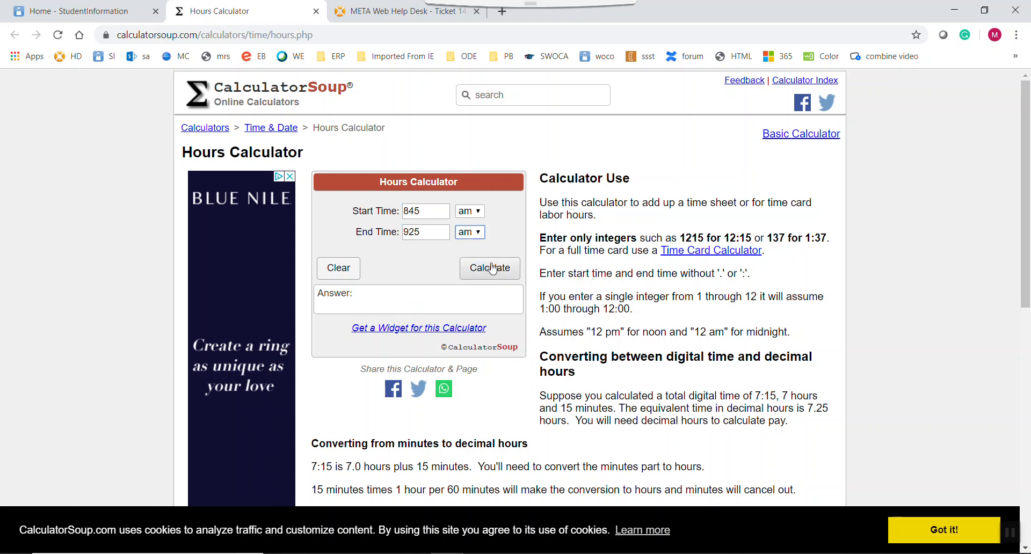
pyautogui.click(490, 268)
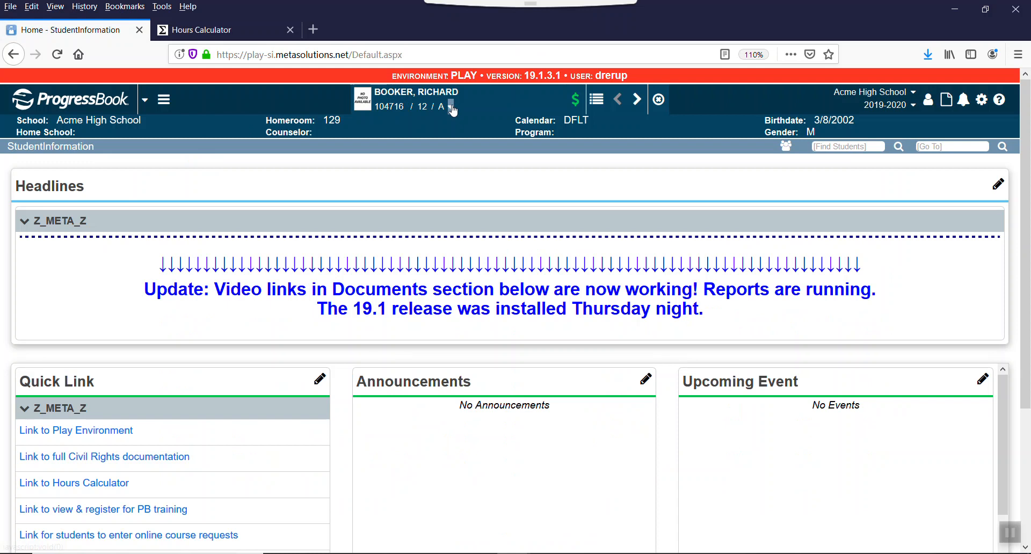
# Step: View the student's Custom profile fields down to CCP Attends from, then the 0.67-hour result
pyautogui.click(451, 107)
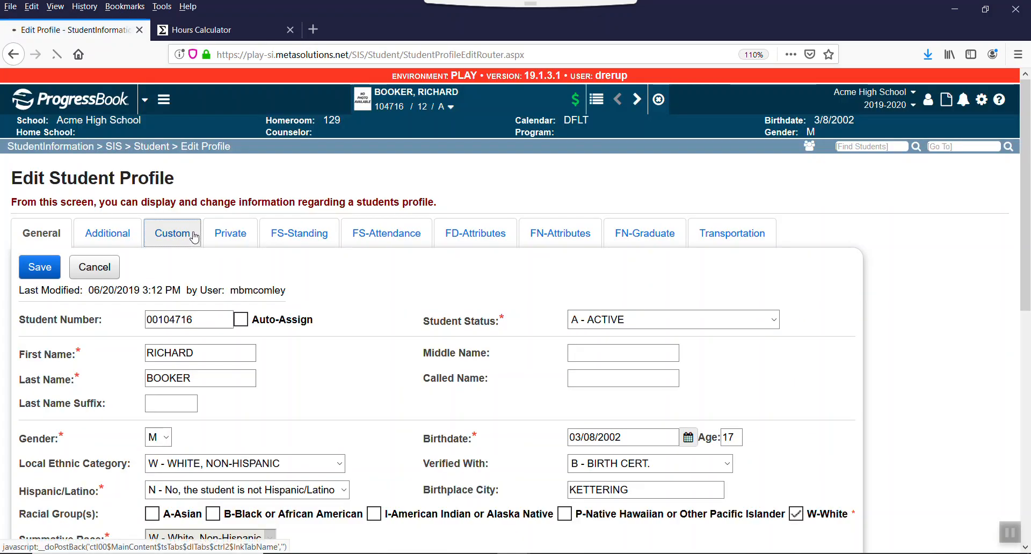
pyautogui.click(171, 233)
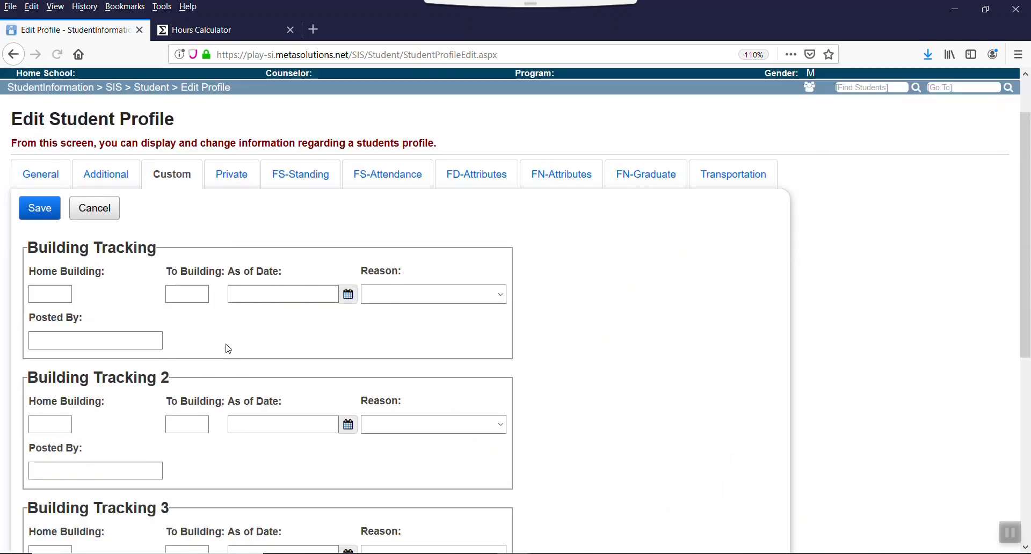
pyautogui.scroll(-3)
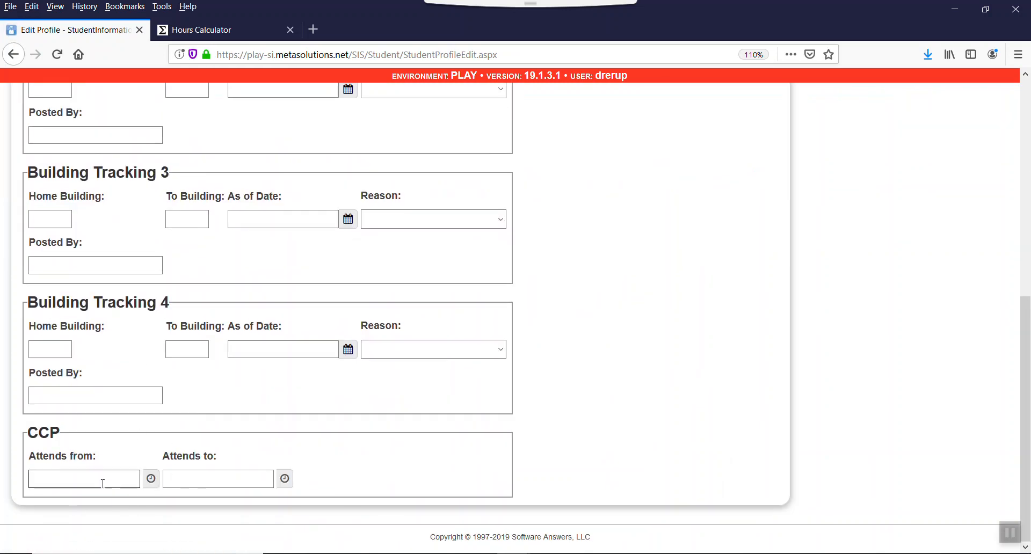
pyautogui.click(83, 478)
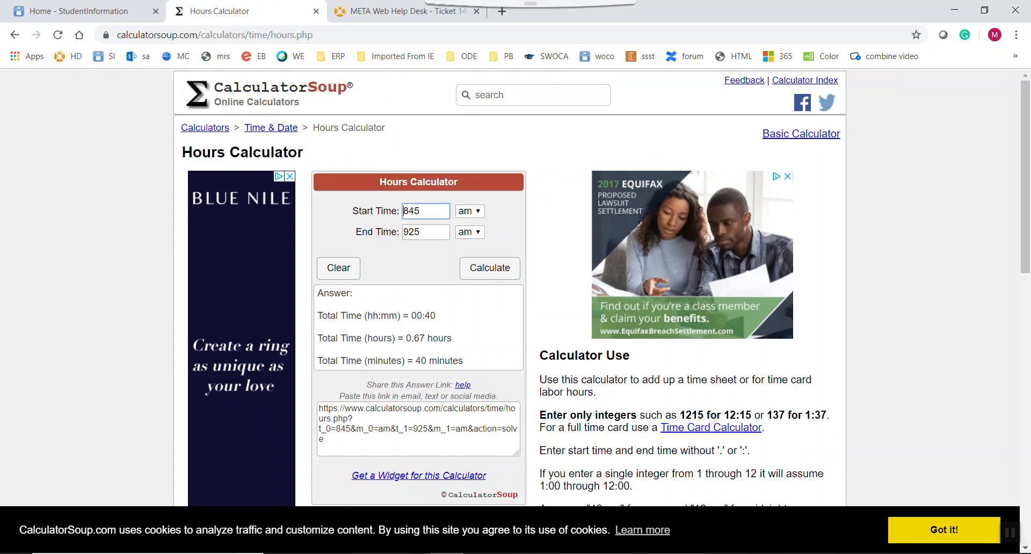
# Step: Show the home page's Documents list of how-to files down to the STUD entries
pyautogui.click(78, 11)
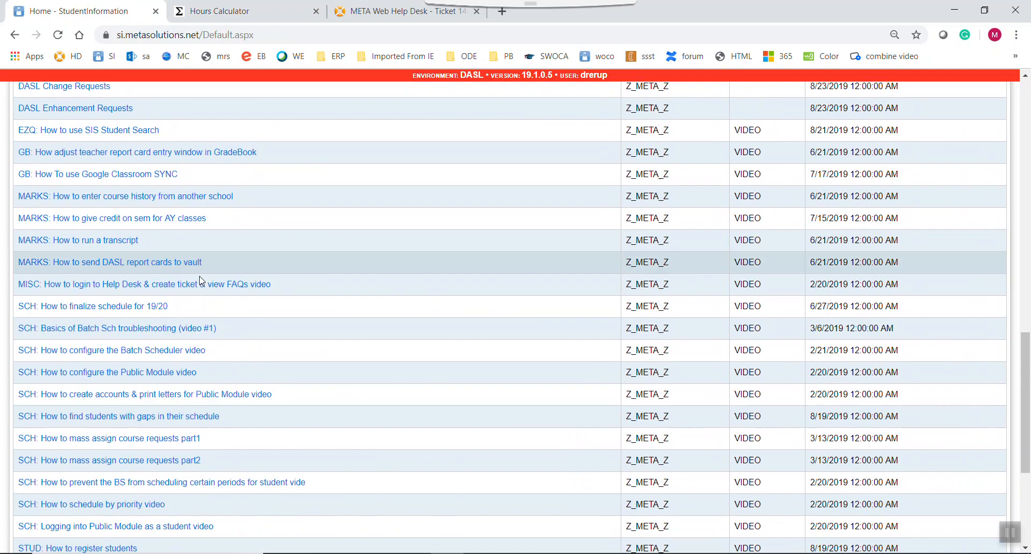
pyautogui.scroll(-3)
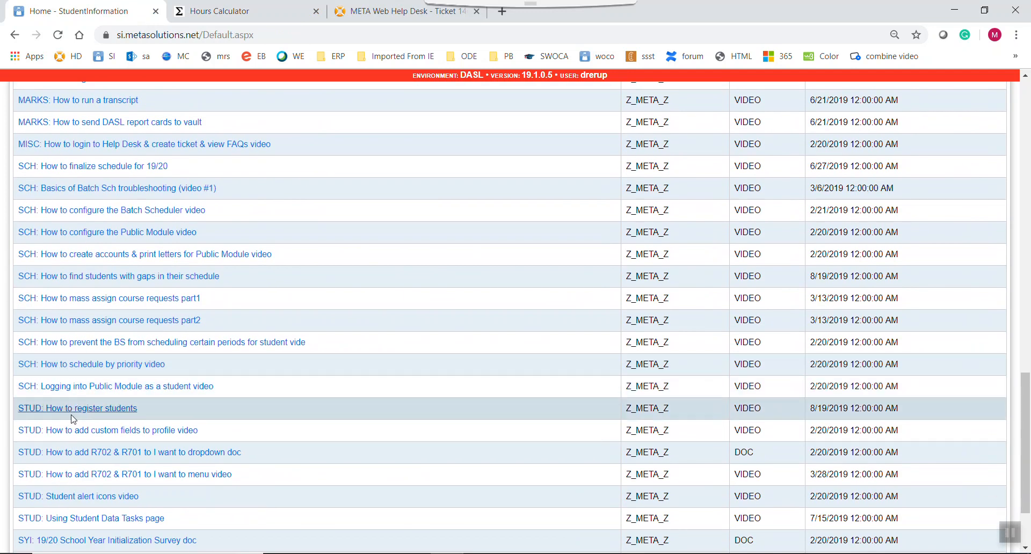